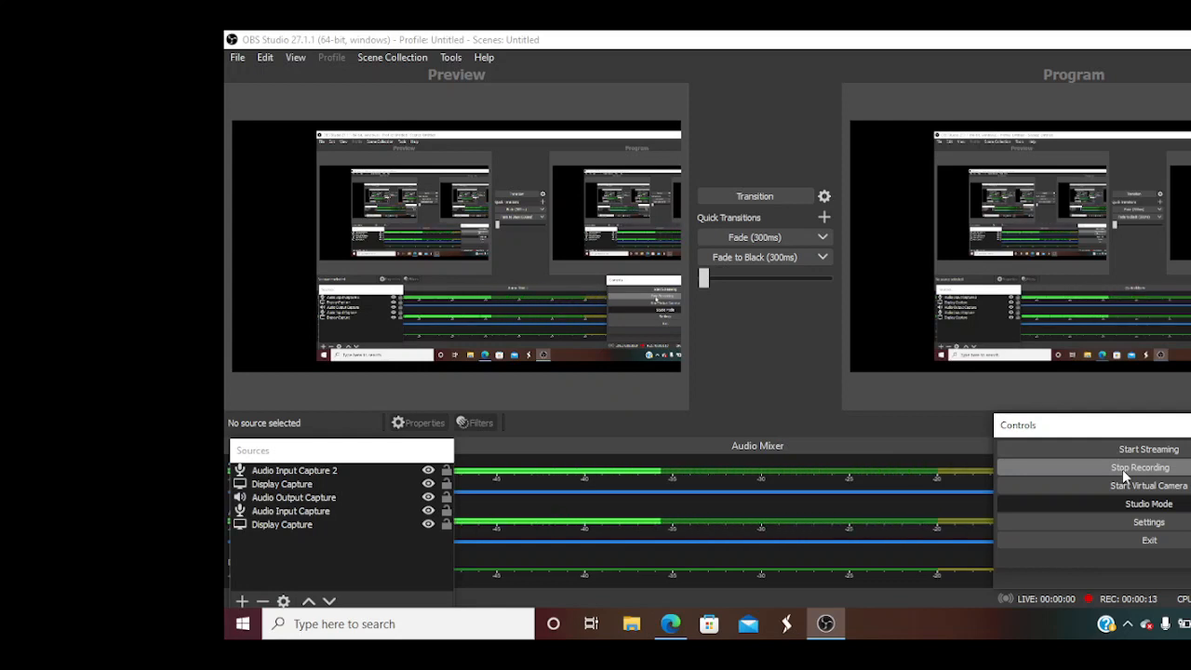
pyautogui.moveTo(1134, 568)
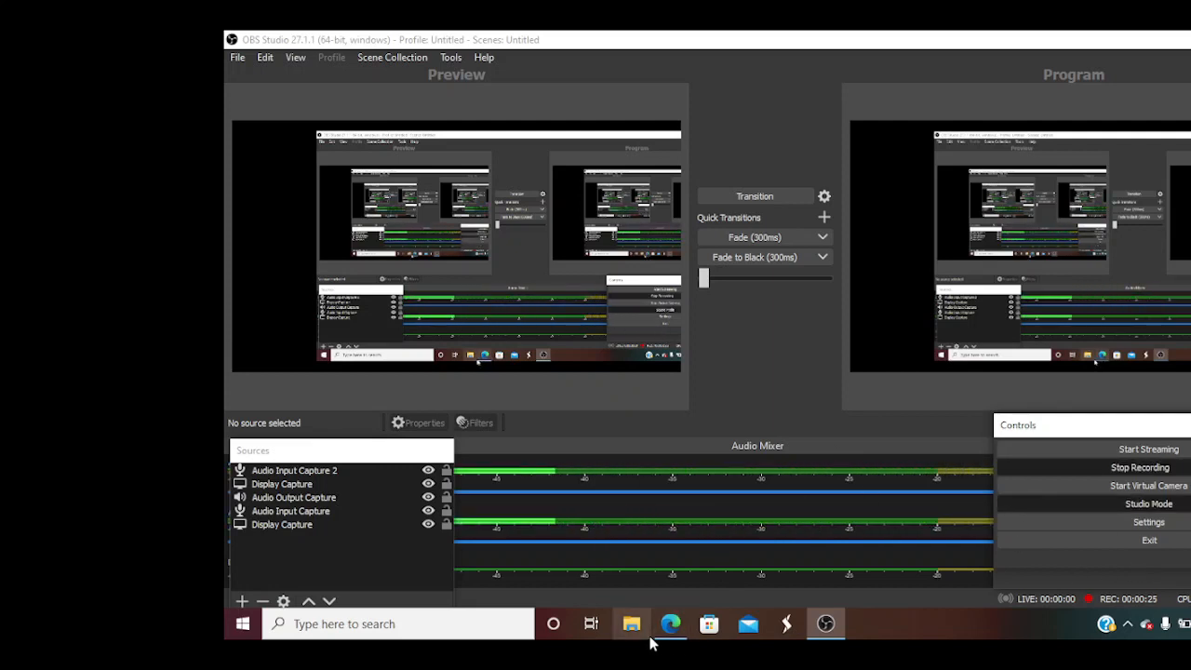
pyautogui.moveTo(670, 624)
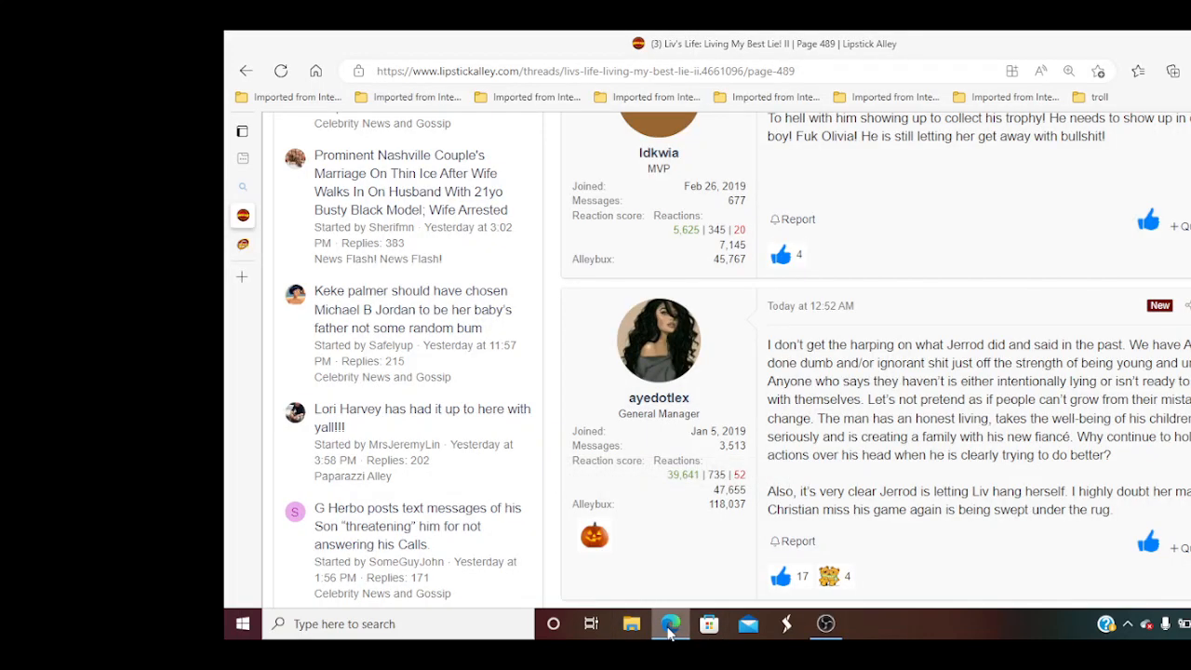
pyautogui.moveTo(863, 487)
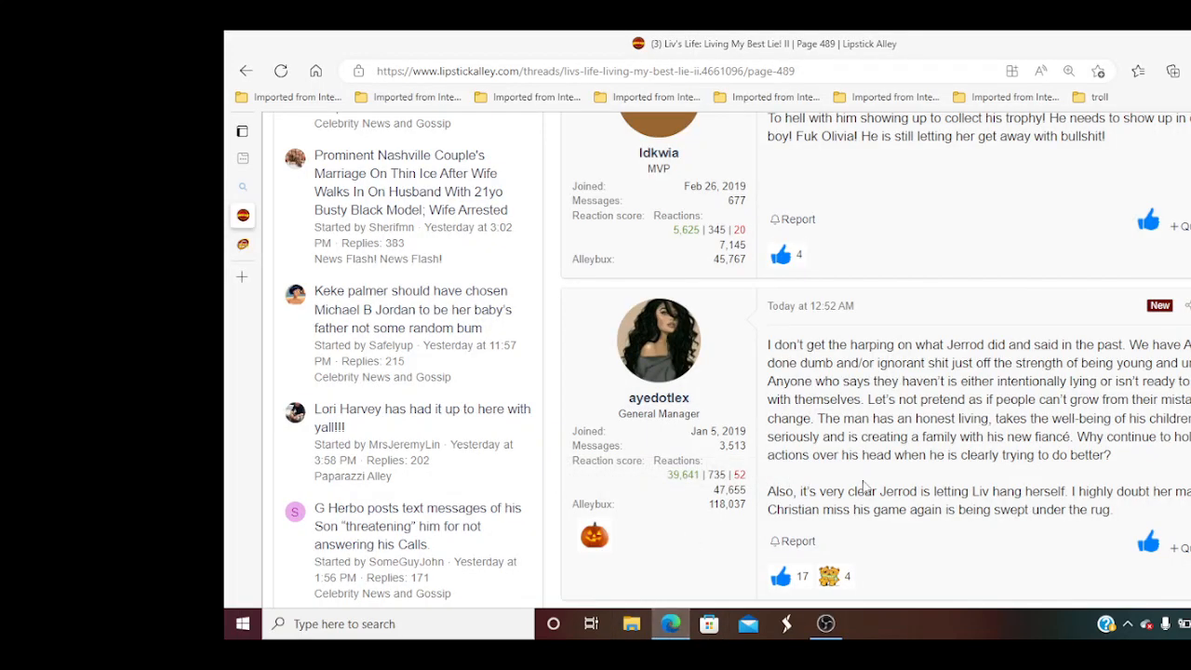
# Scroll page 489 of the Liv's Life thread up to the forum header and thread title
pyautogui.scroll(3)
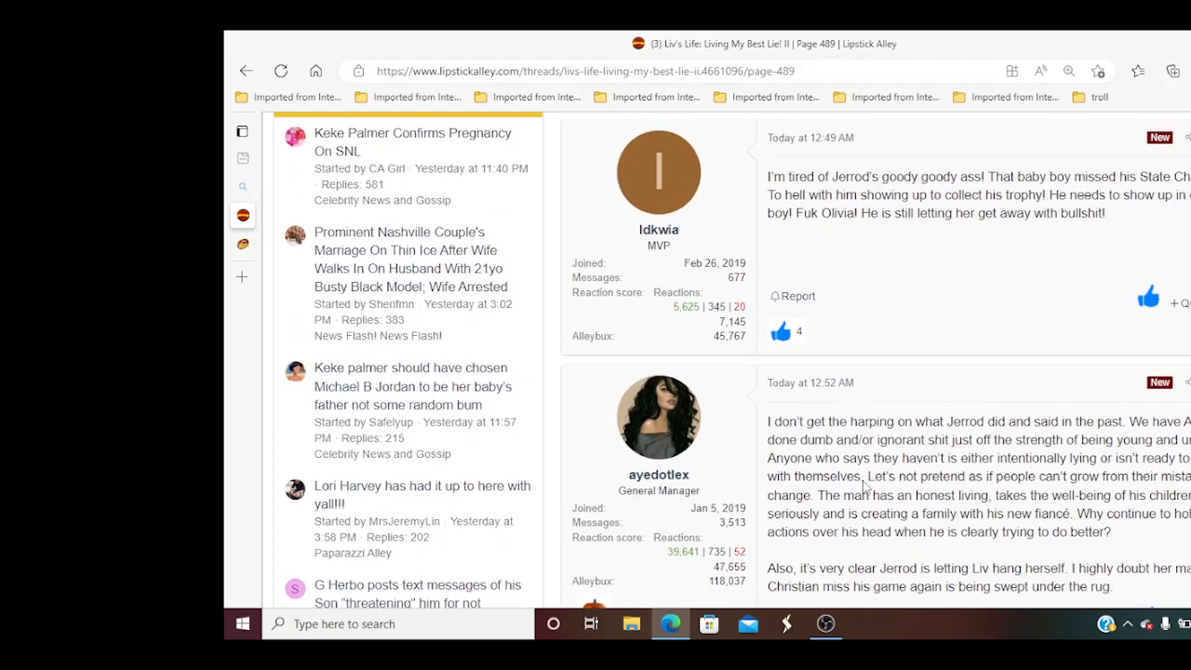
pyautogui.scroll(3)
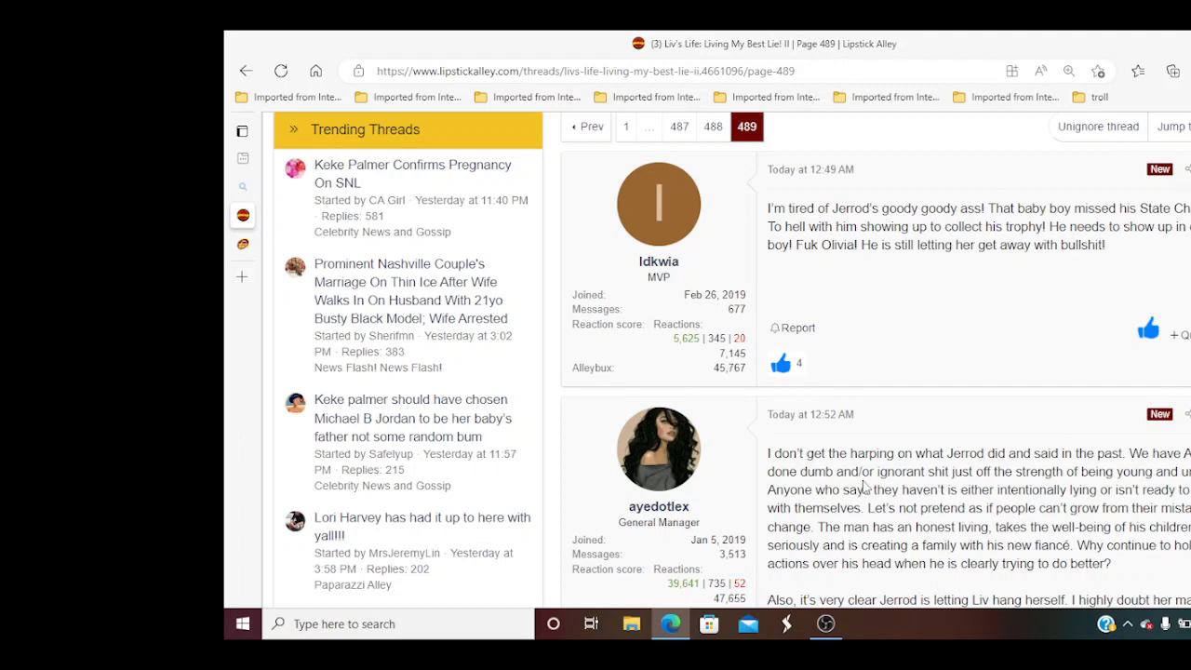
pyautogui.scroll(3)
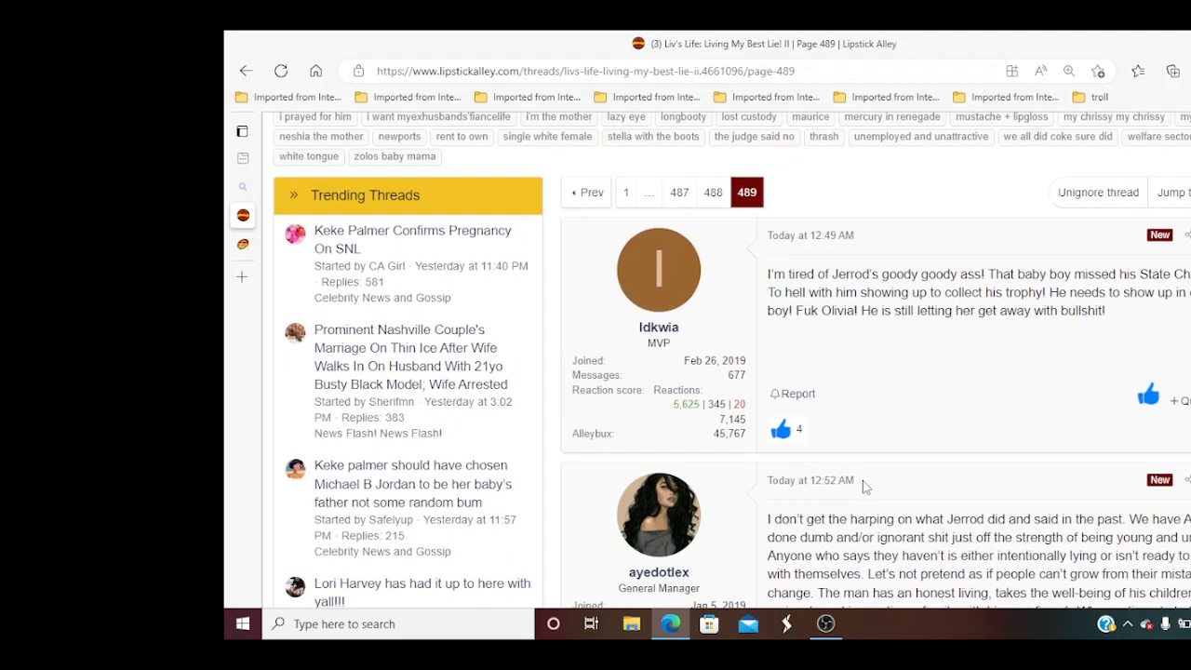
pyautogui.scroll(3)
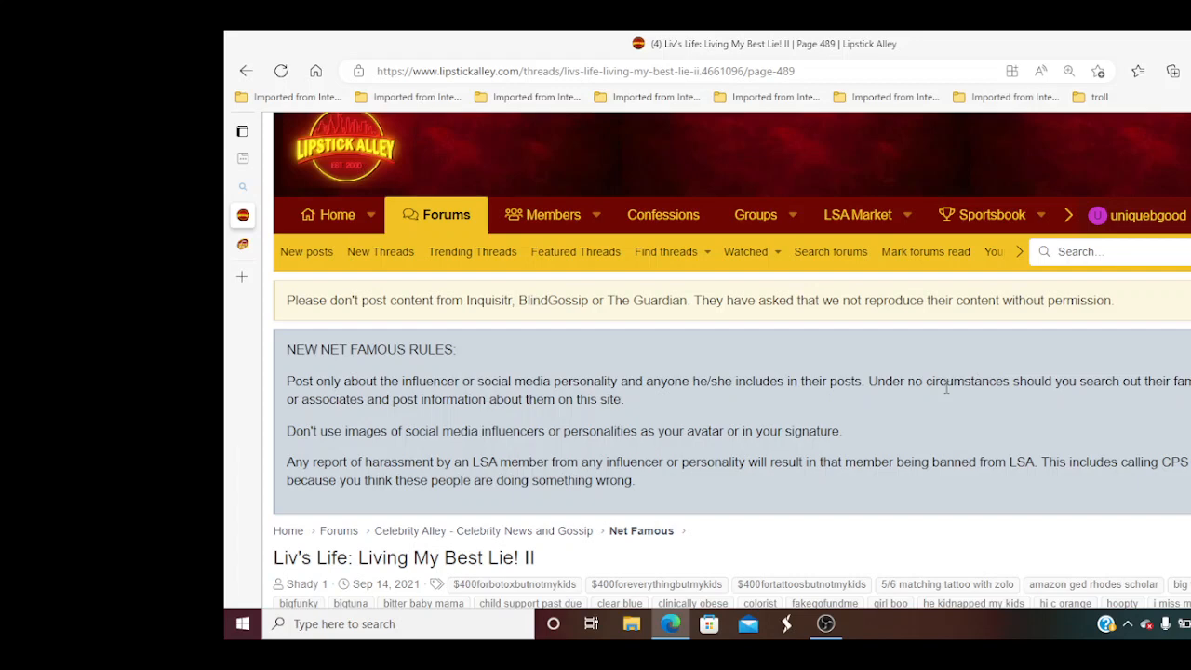
# Scroll slightly down to show the rules, thread title, tags and page 489 navigation
pyautogui.scroll(-3)
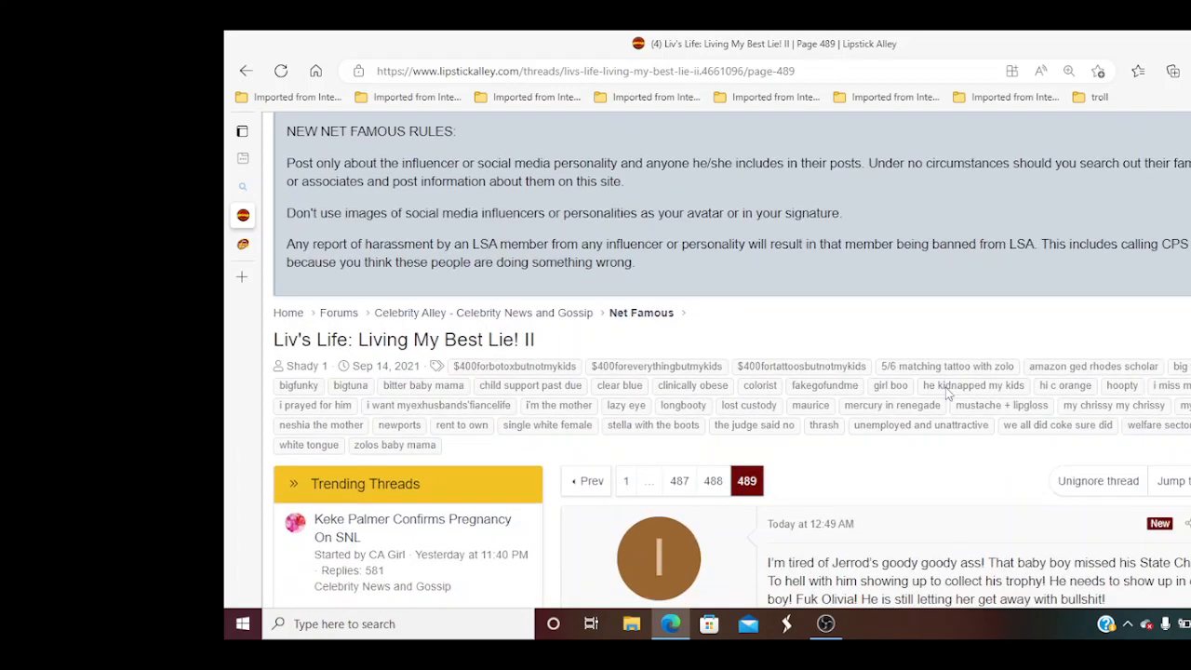
pyautogui.moveTo(974, 385)
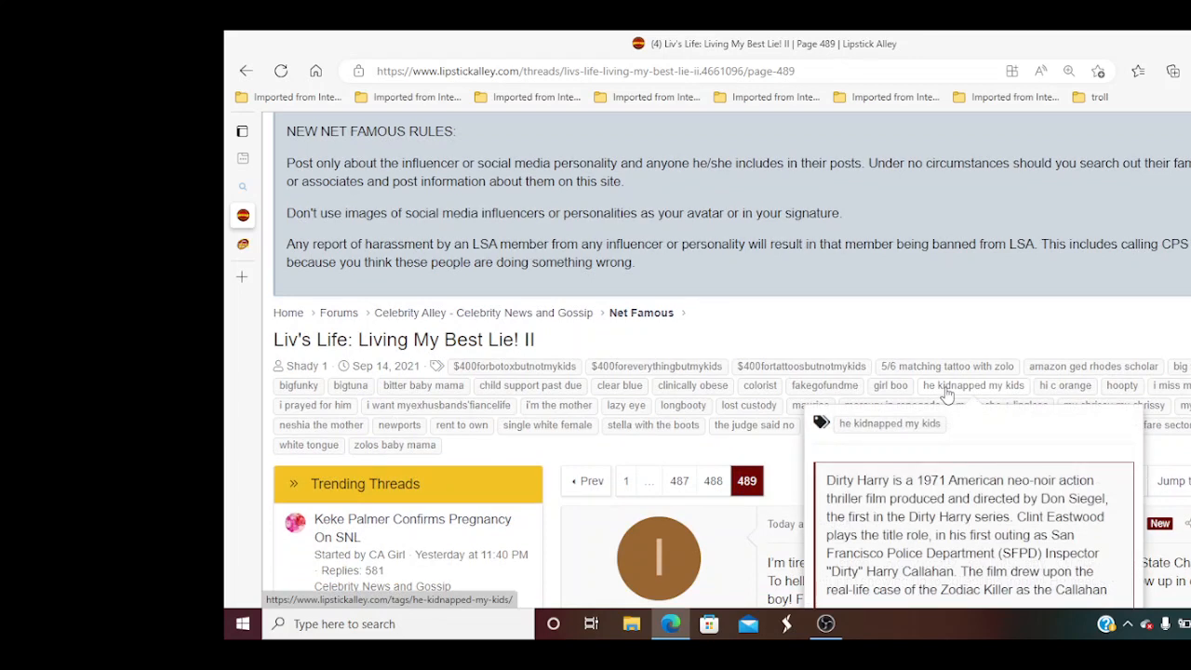
pyautogui.moveTo(980, 315)
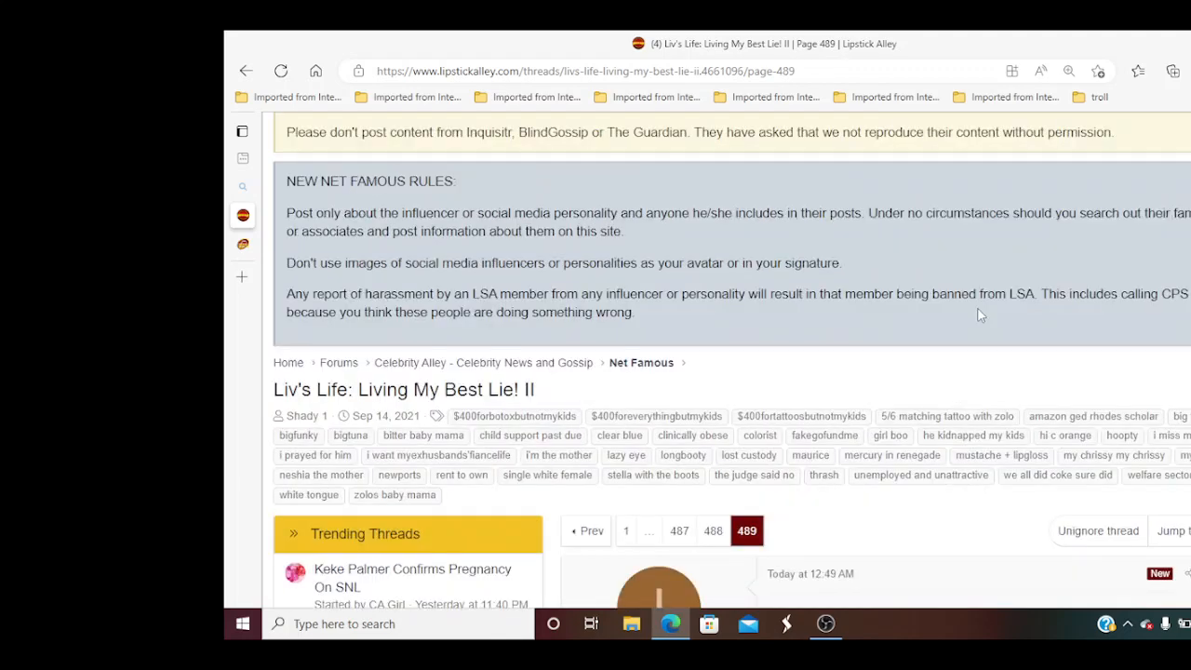
pyautogui.scroll(3)
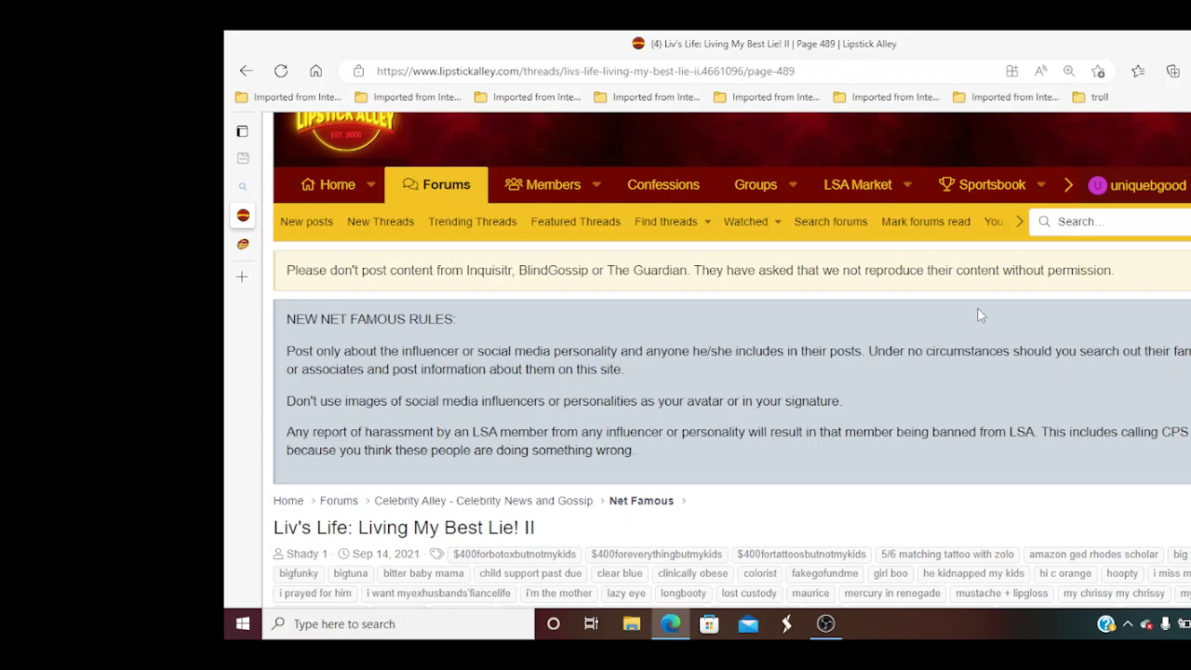
# Scroll down page 489 past the first replies, including the Idkwia post
pyautogui.scroll(-3)
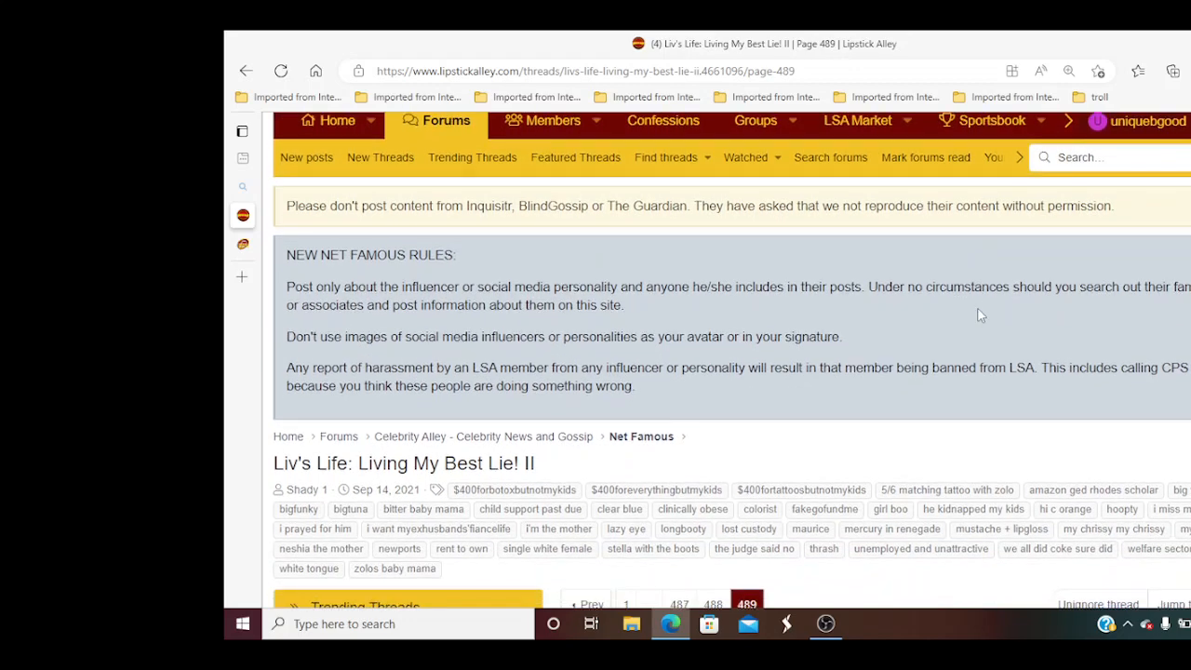
pyautogui.scroll(-3)
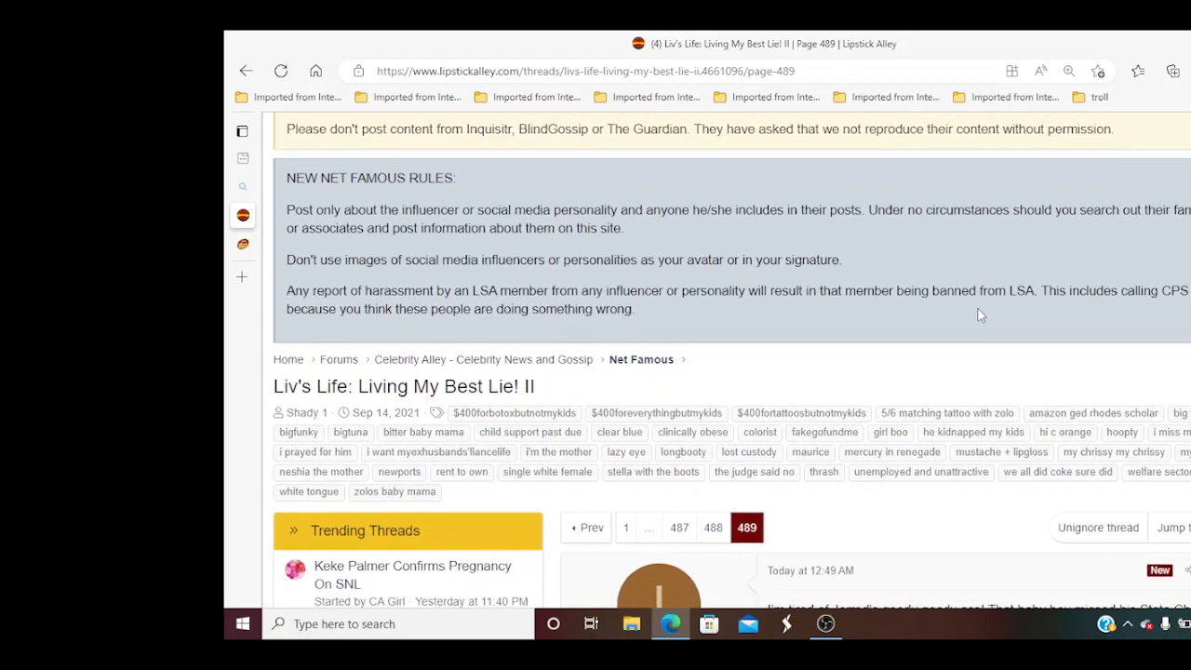
pyautogui.scroll(-3)
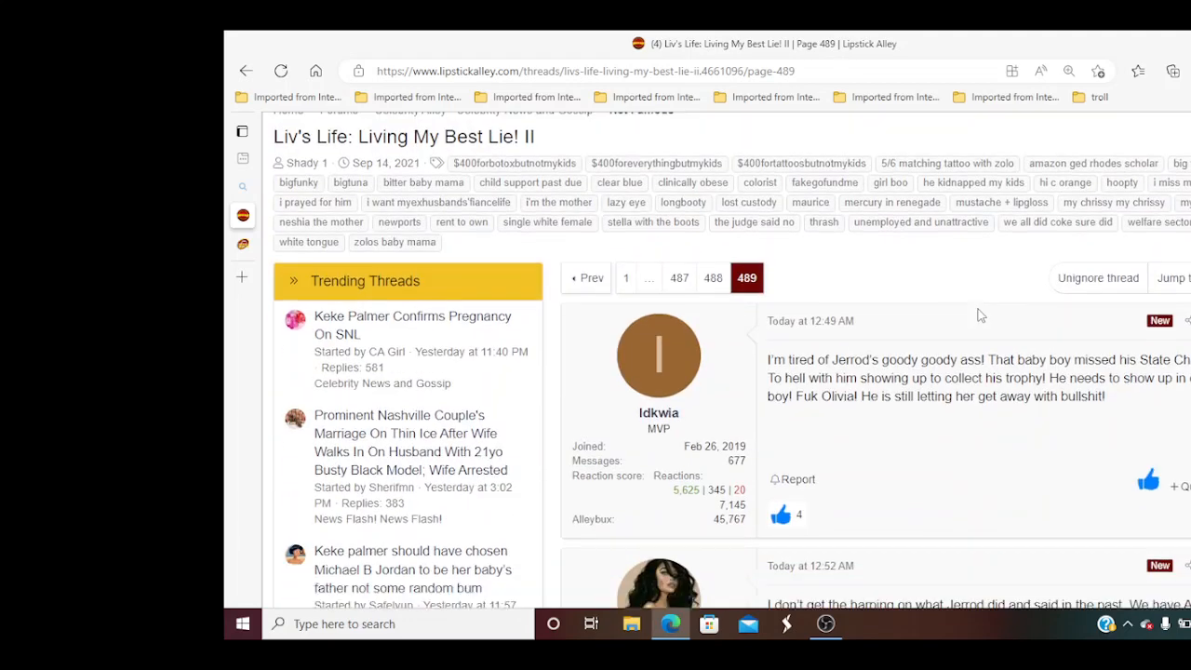
pyautogui.scroll(-3)
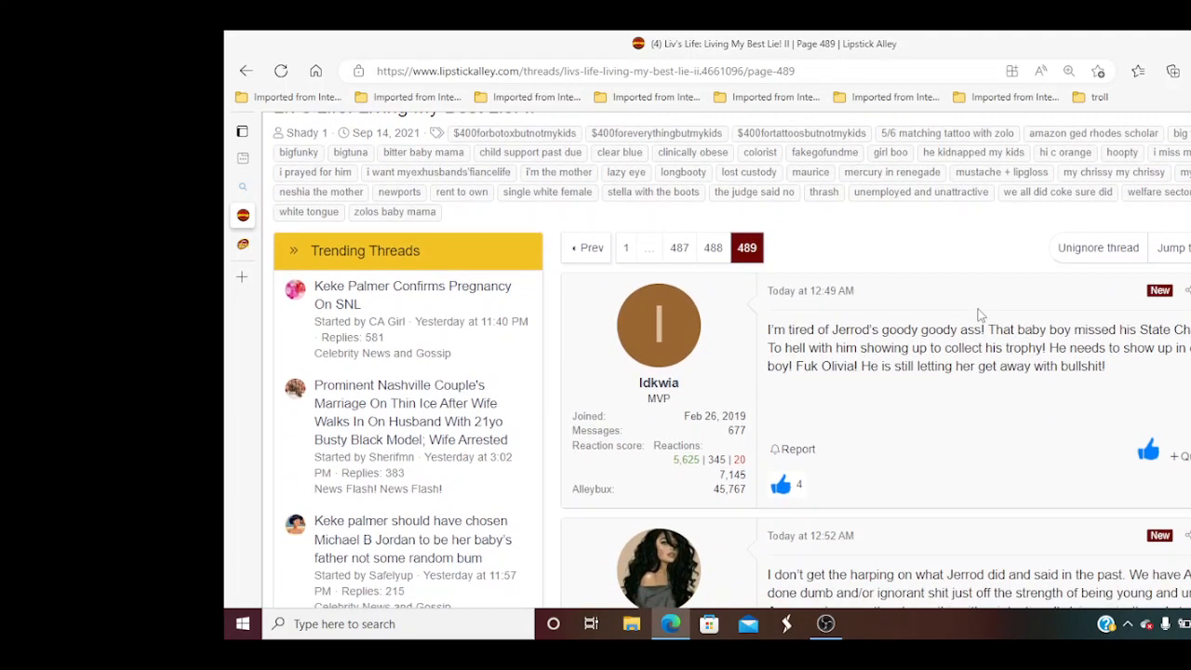
pyautogui.scroll(-3)
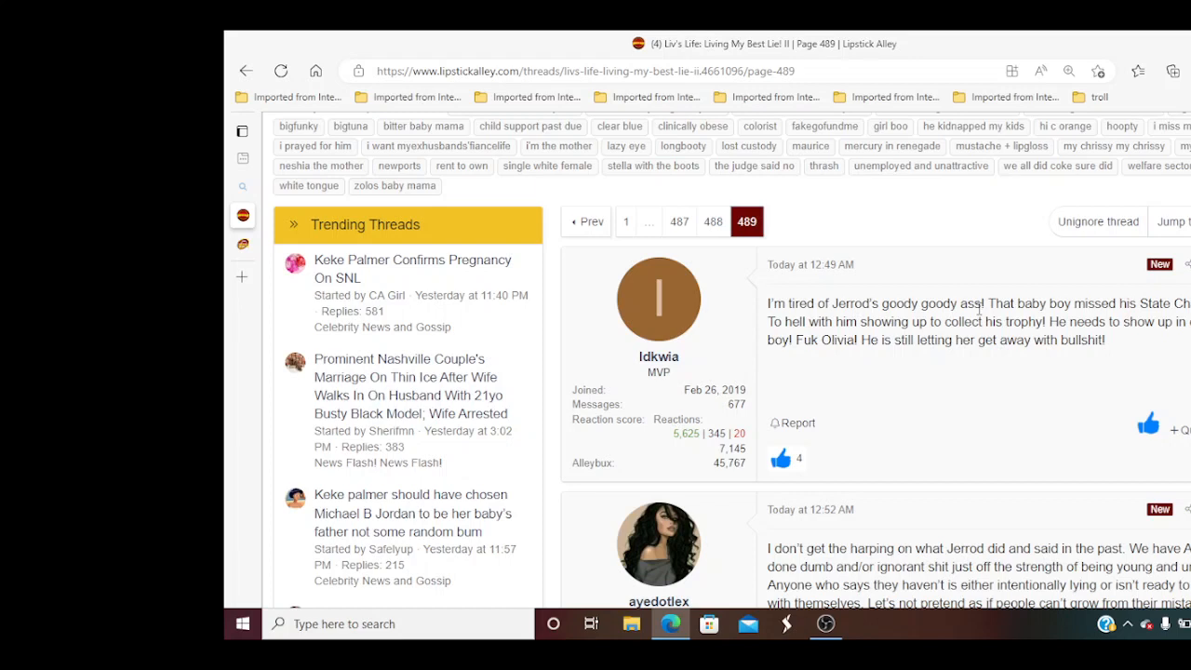
pyautogui.scroll(-3)
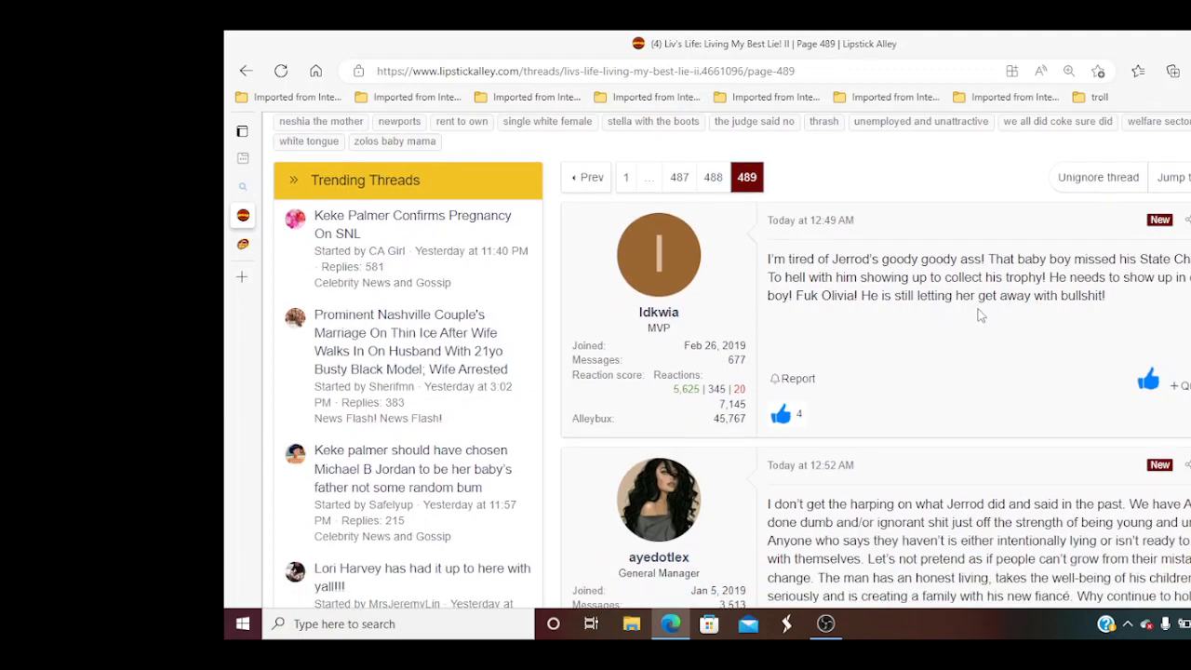
pyautogui.scroll(-3)
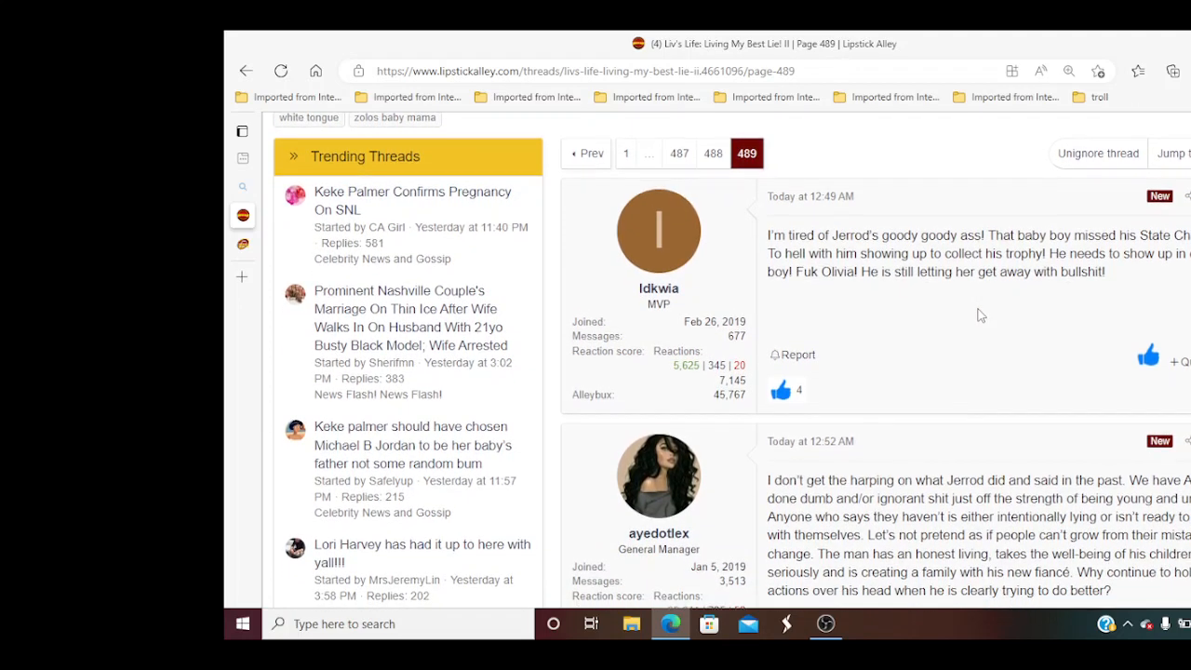
pyautogui.scroll(3)
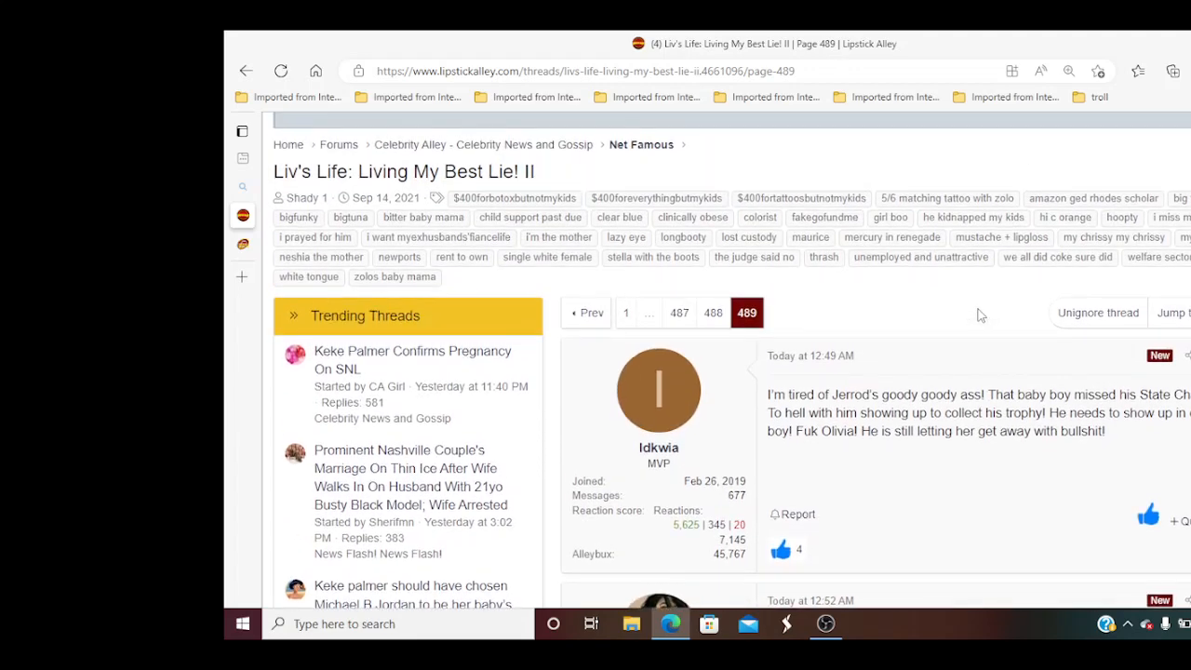
pyautogui.scroll(-3)
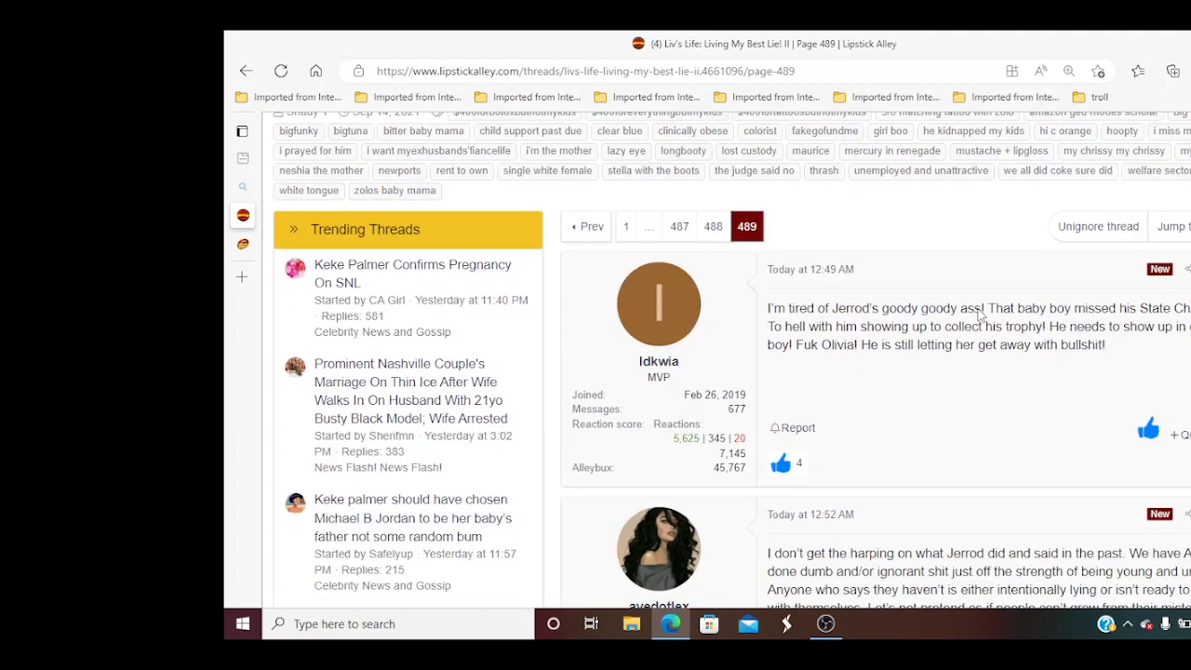
pyautogui.scroll(-3)
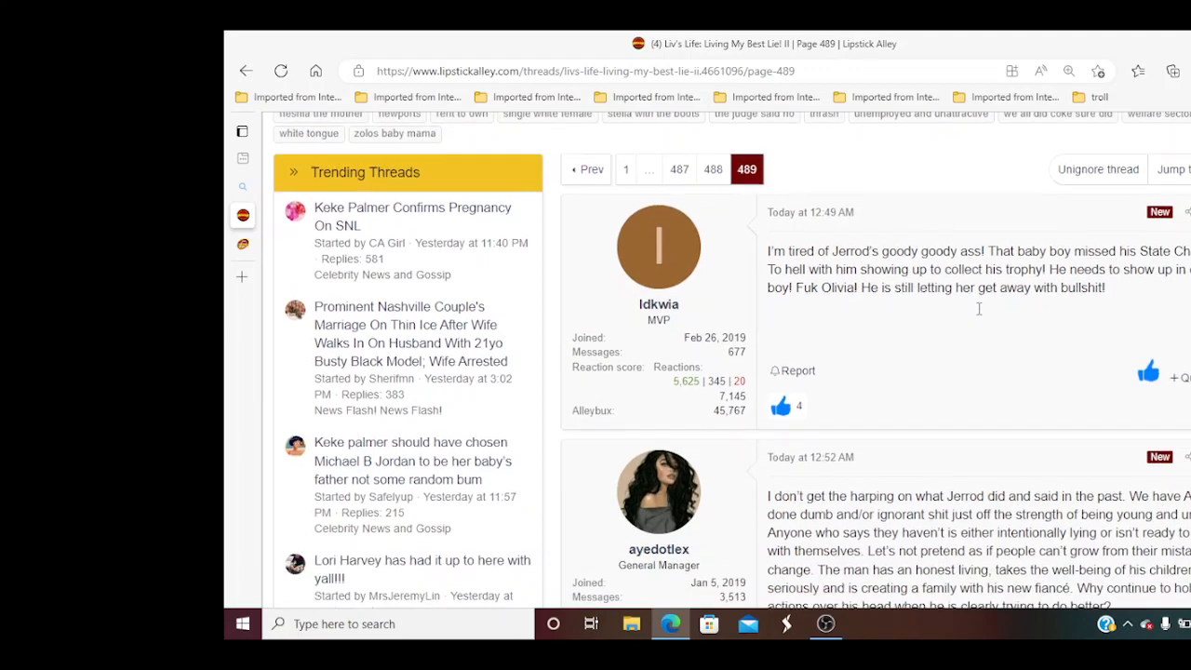
pyautogui.scroll(-3)
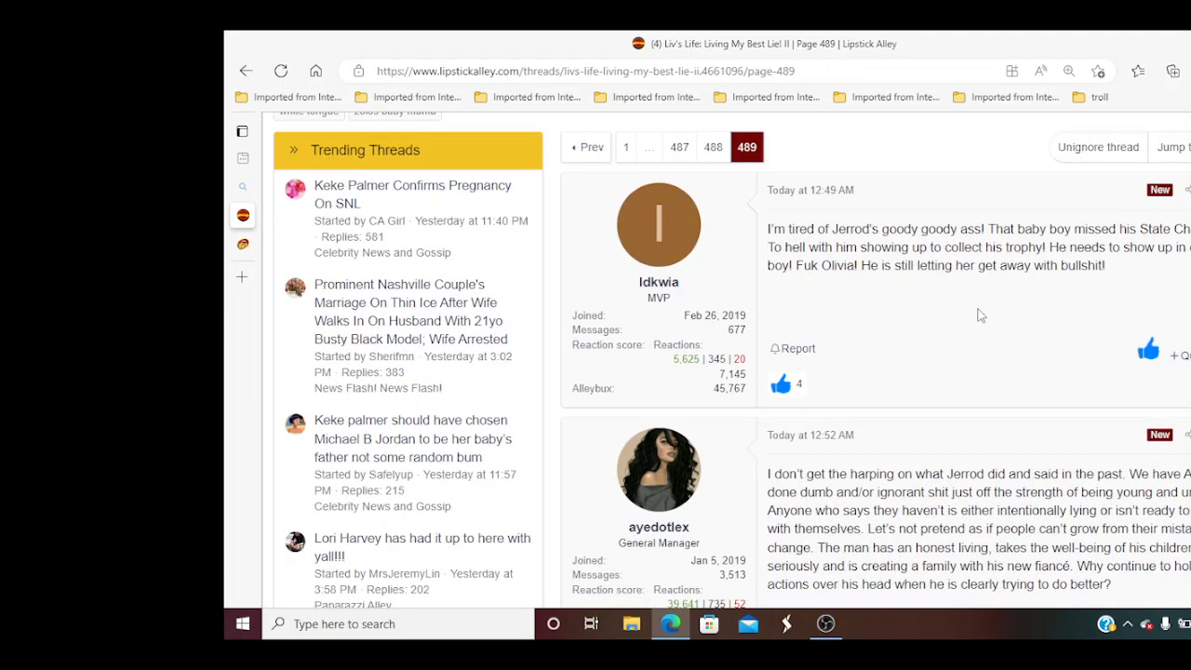
pyautogui.scroll(-3)
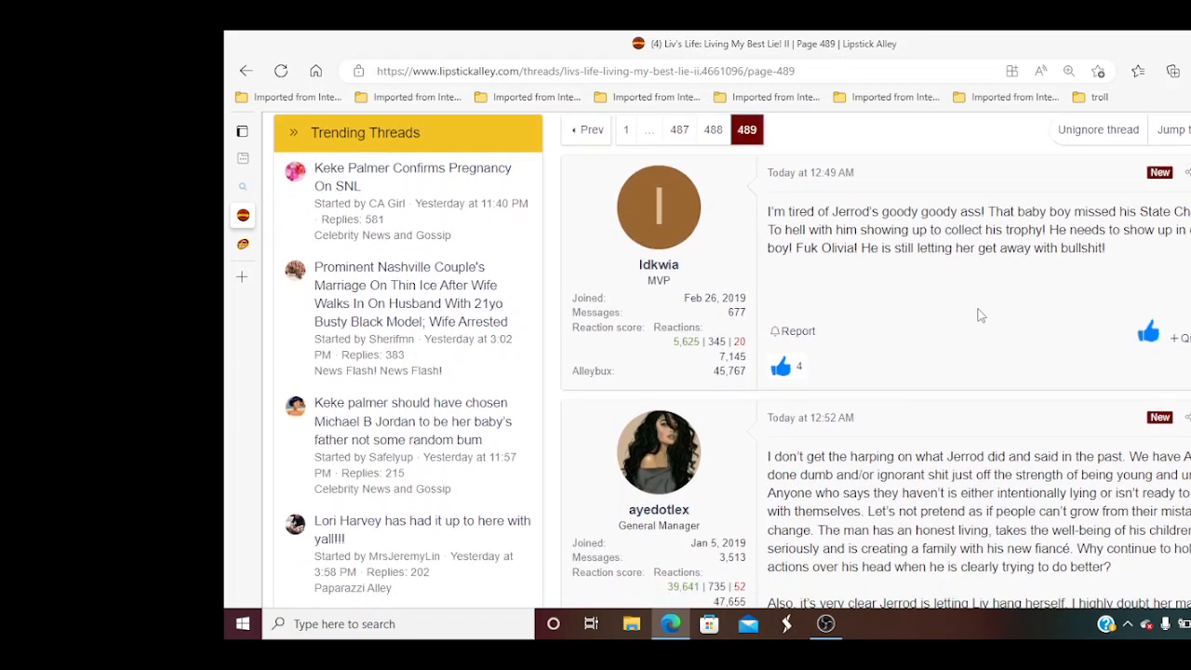
pyautogui.scroll(3)
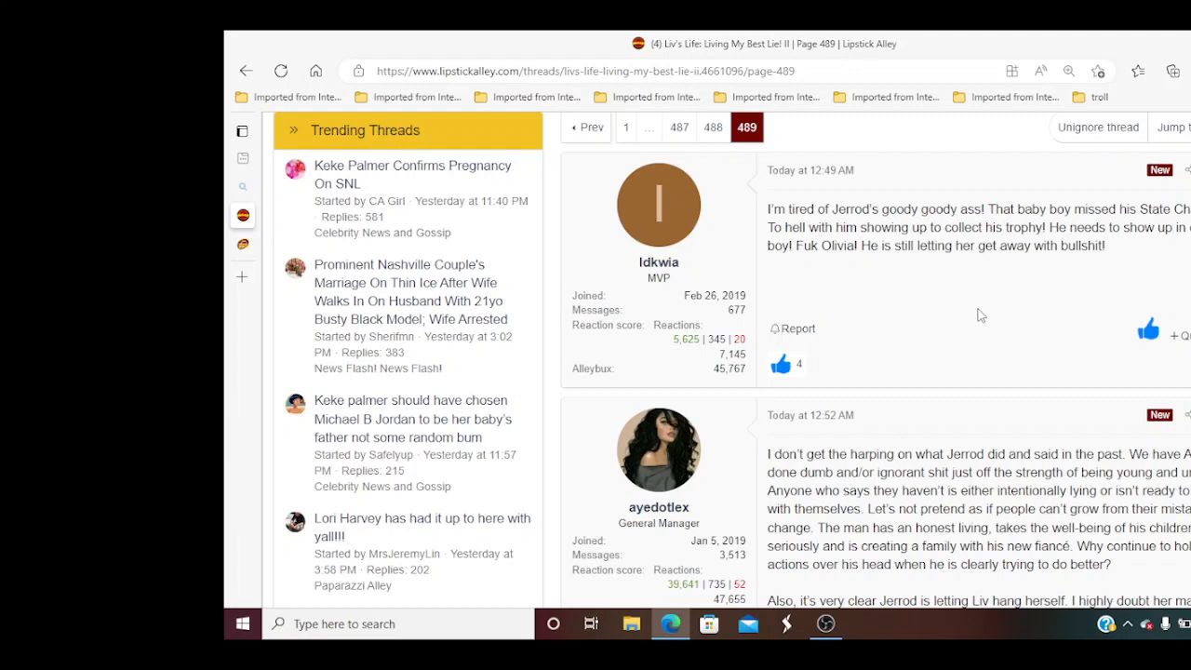
pyautogui.scroll(-3)
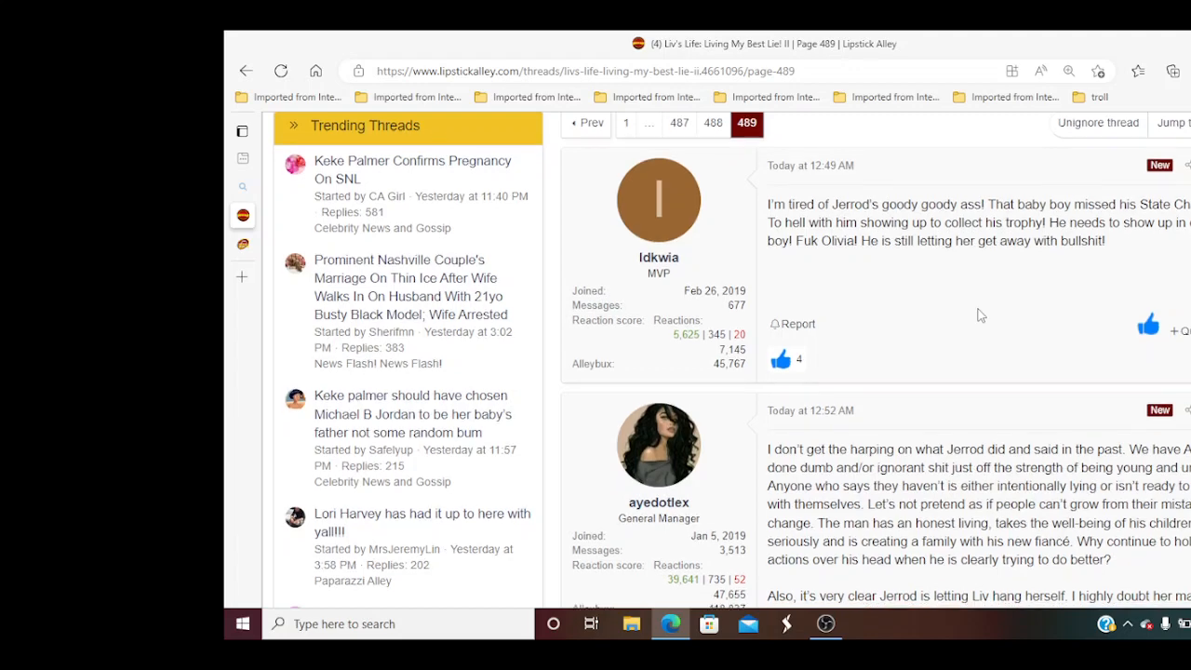
pyautogui.scroll(-3)
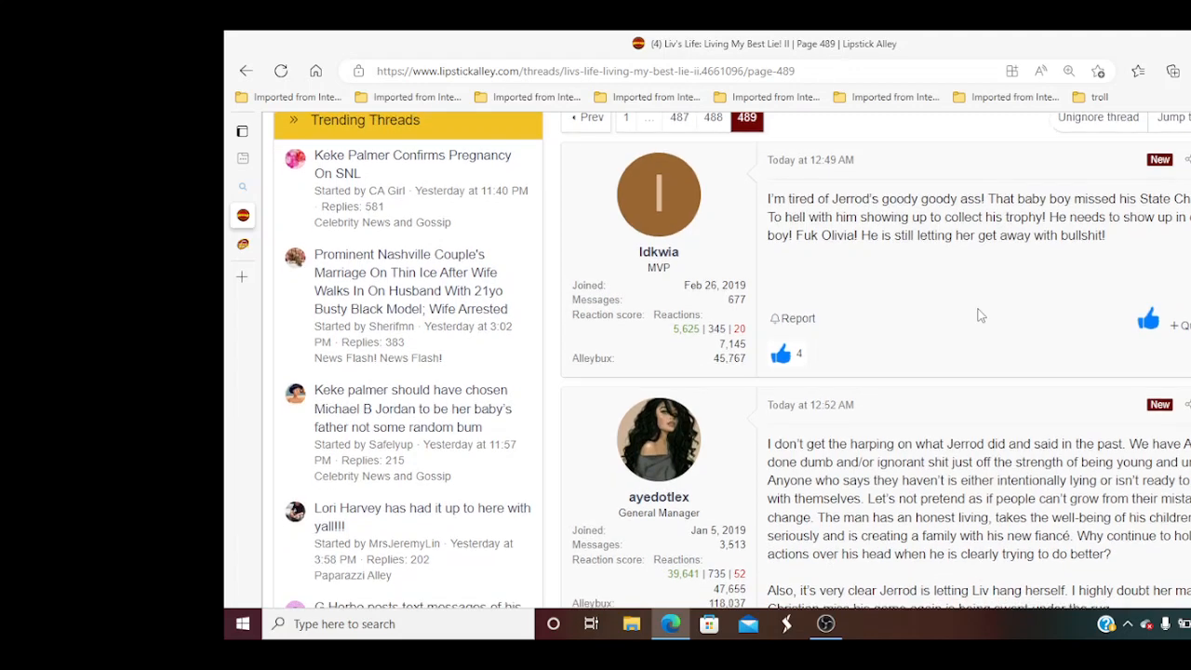
pyautogui.scroll(-3)
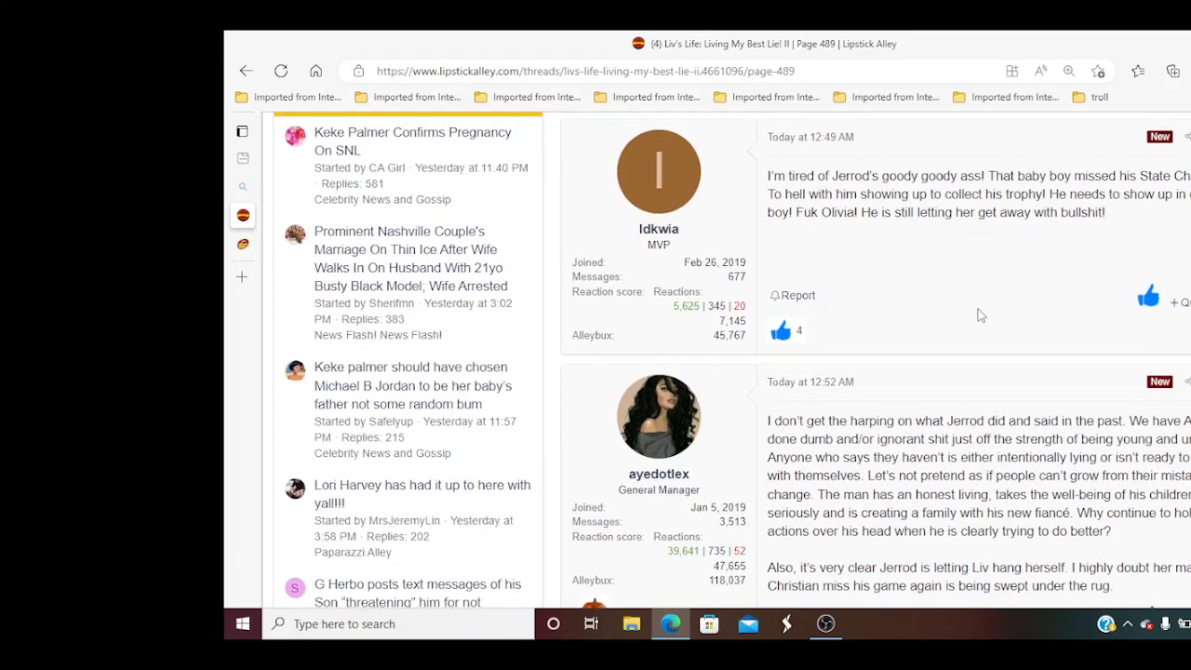
pyautogui.scroll(-3)
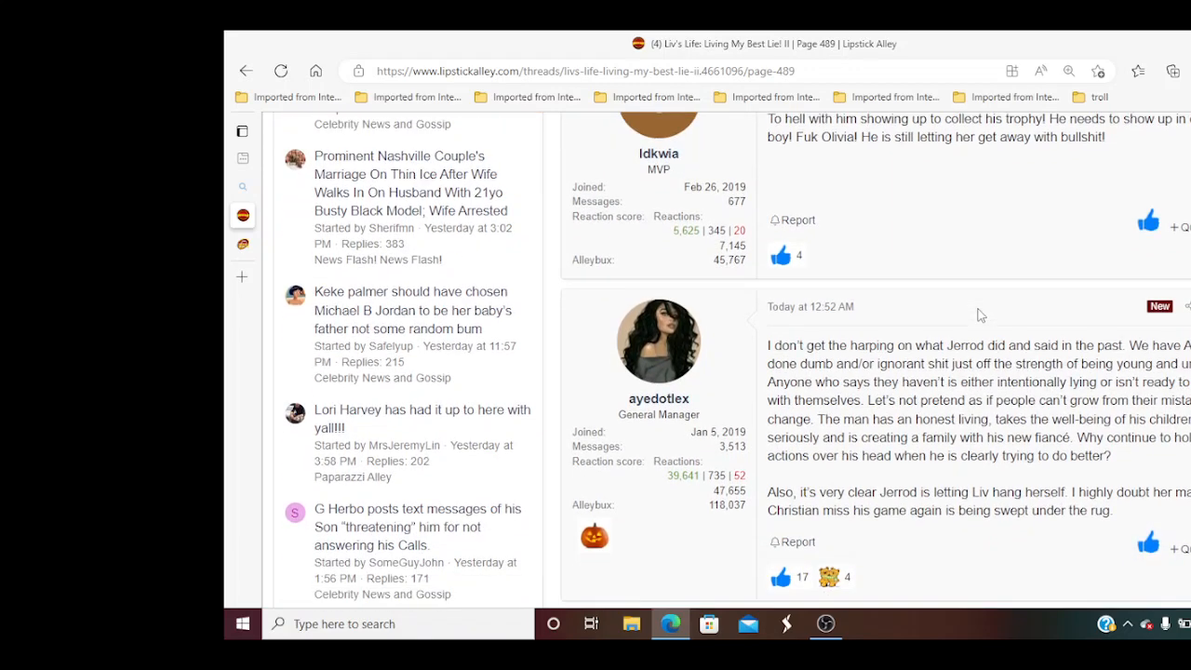
pyautogui.scroll(-3)
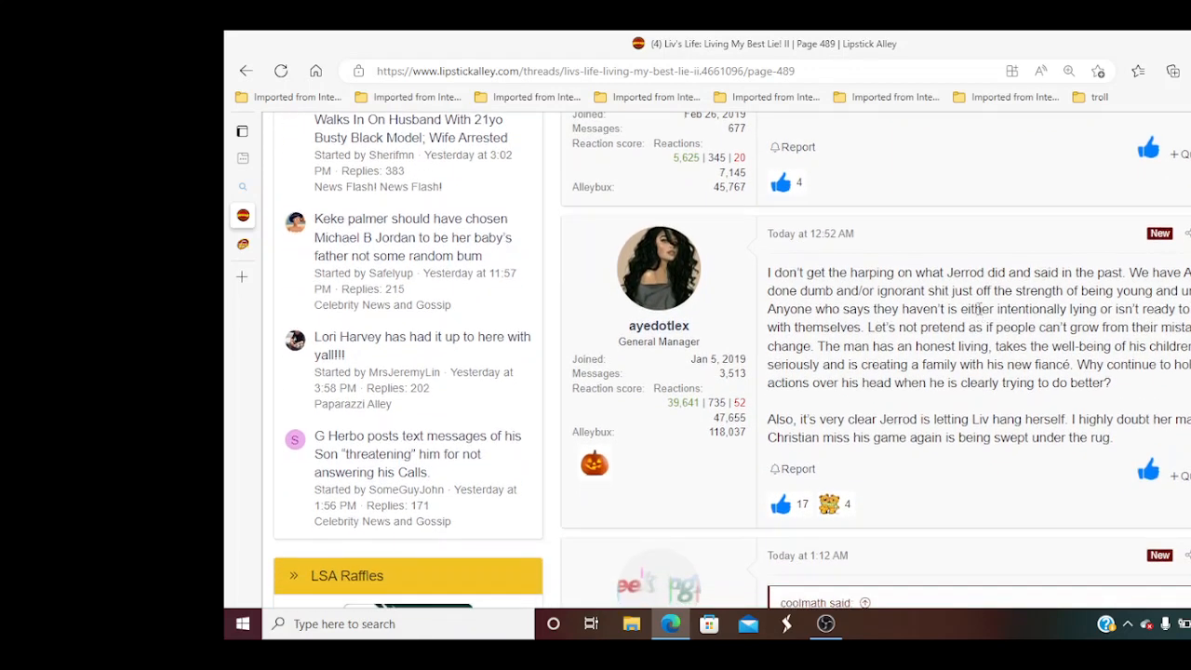
pyautogui.scroll(-3)
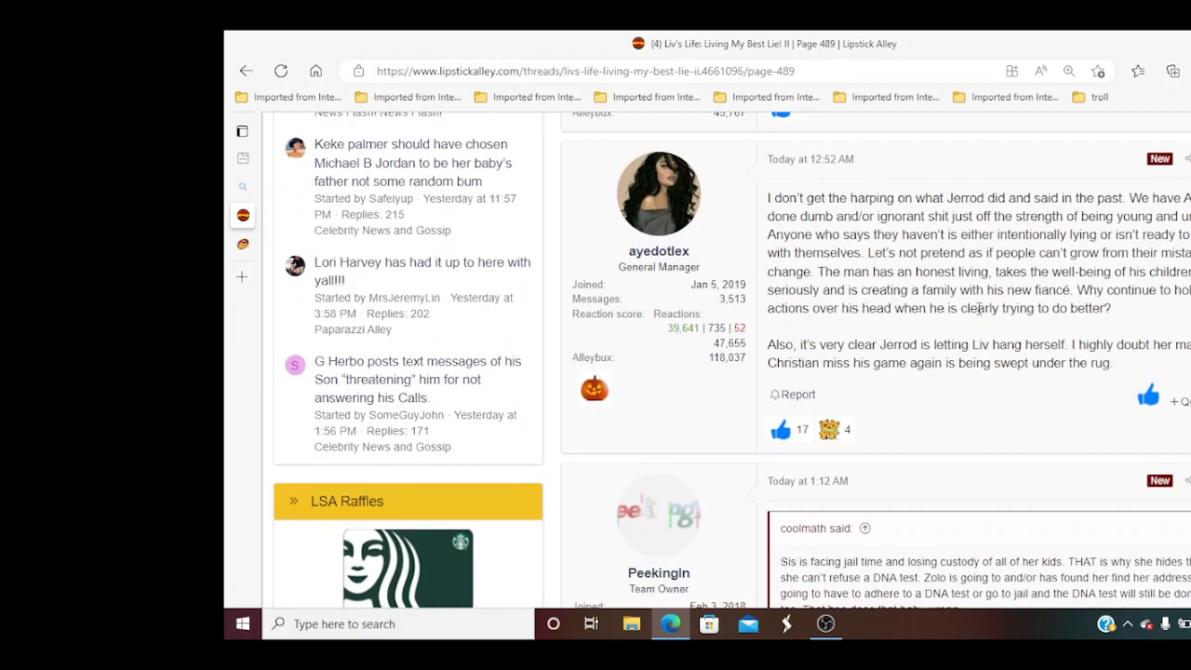
pyautogui.scroll(-3)
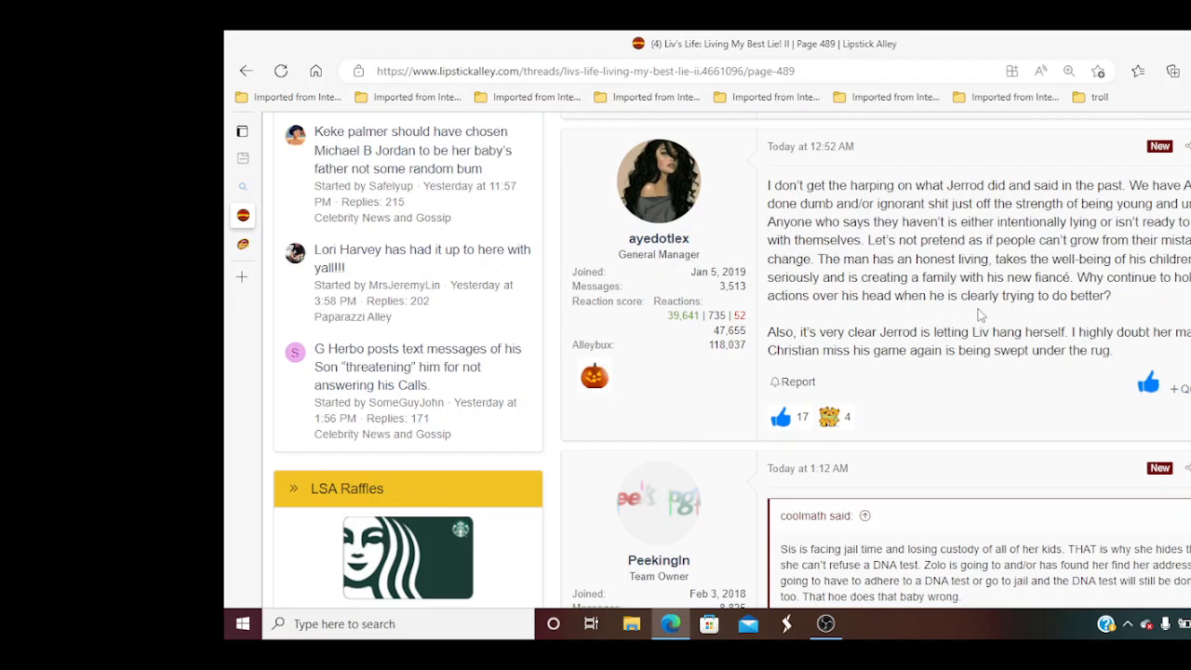
pyautogui.scroll(-3)
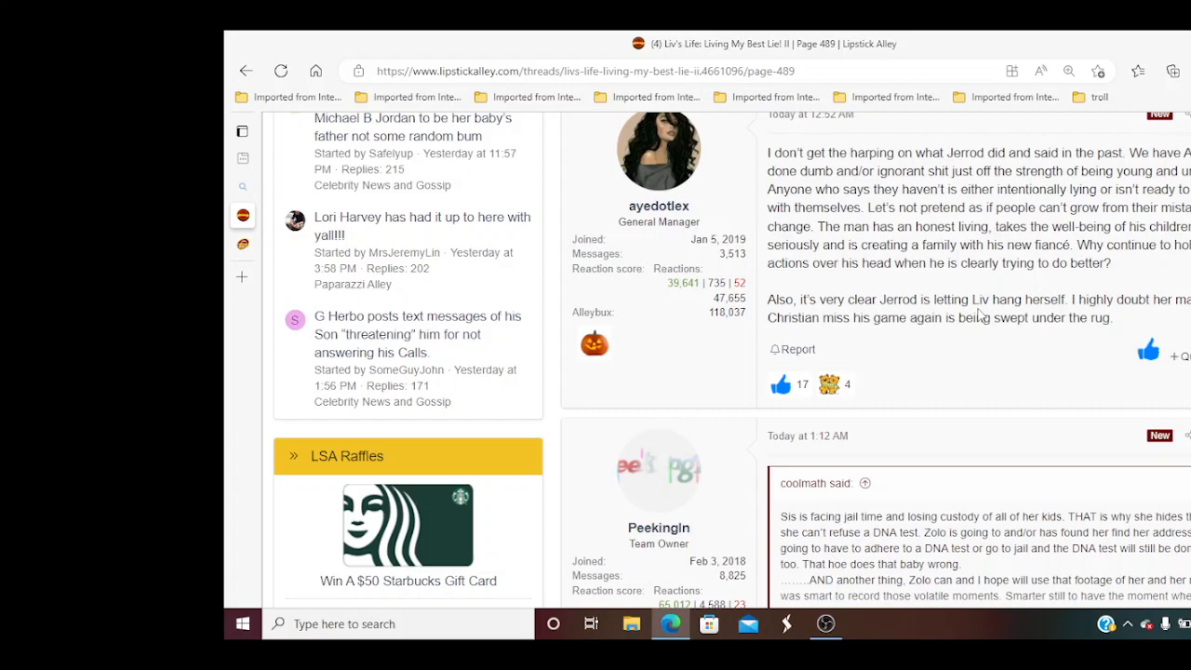
pyautogui.scroll(-3)
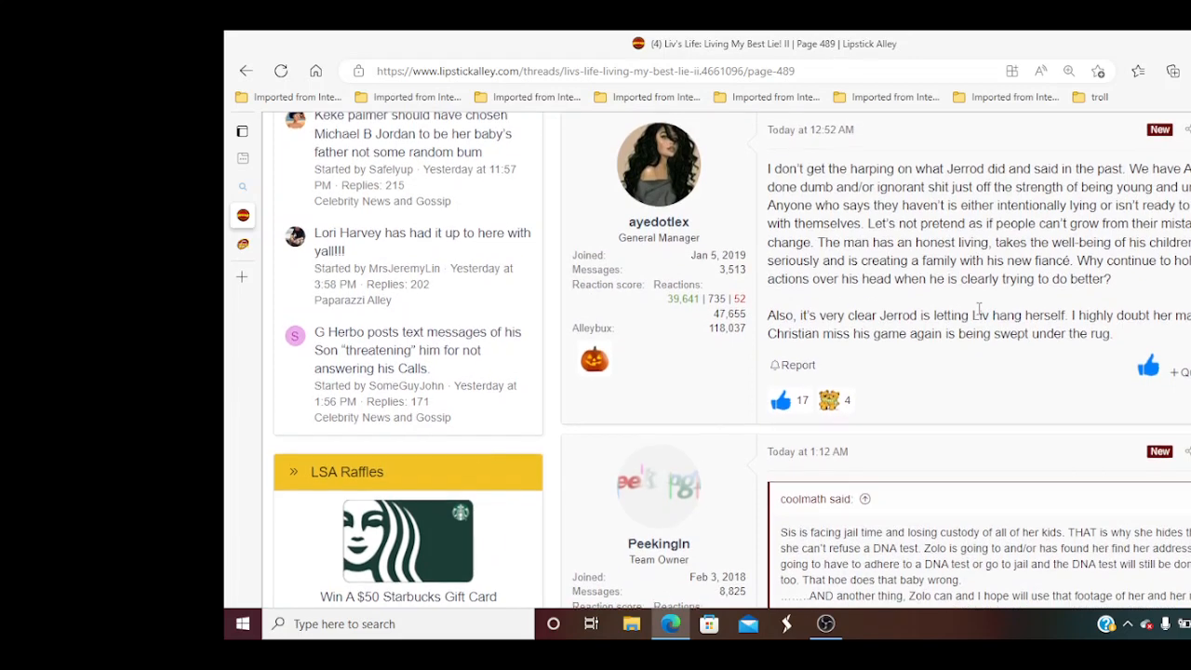
pyautogui.scroll(-3)
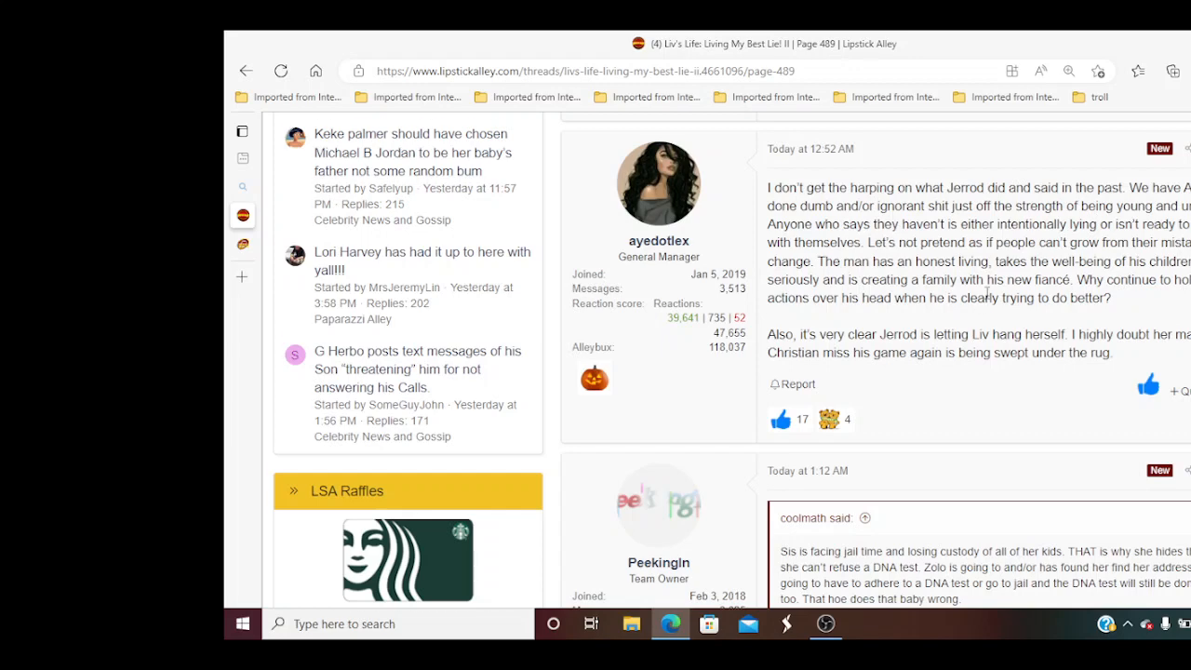
pyautogui.scroll(-3)
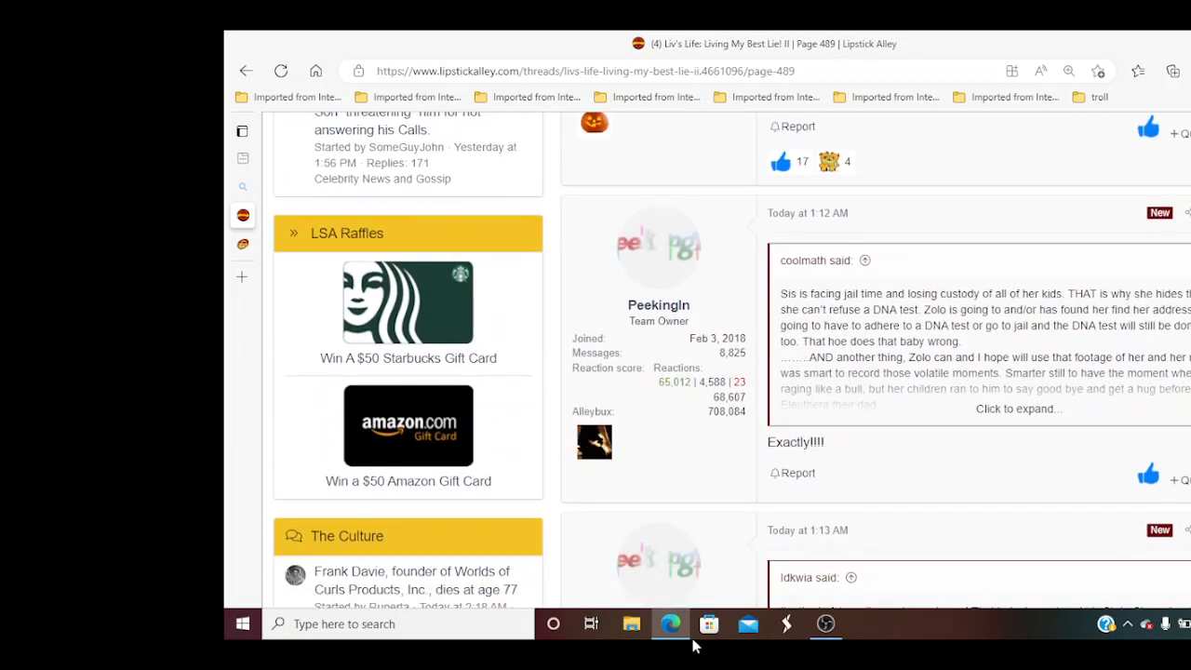
pyautogui.click(825, 623)
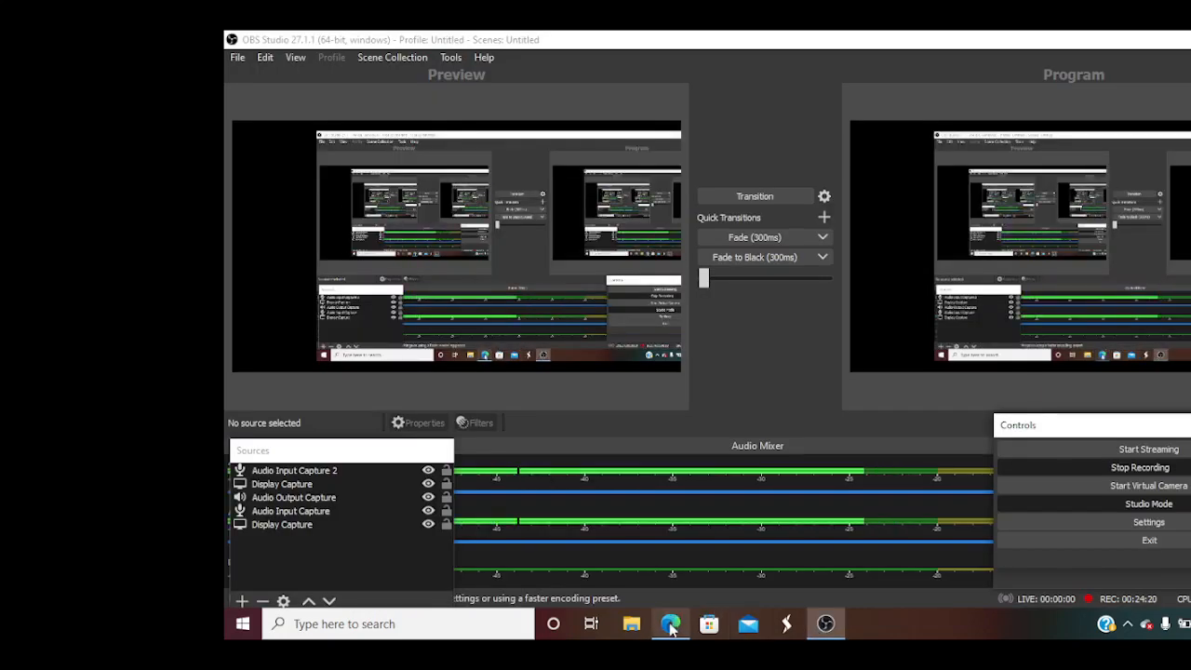
pyautogui.click(670, 624)
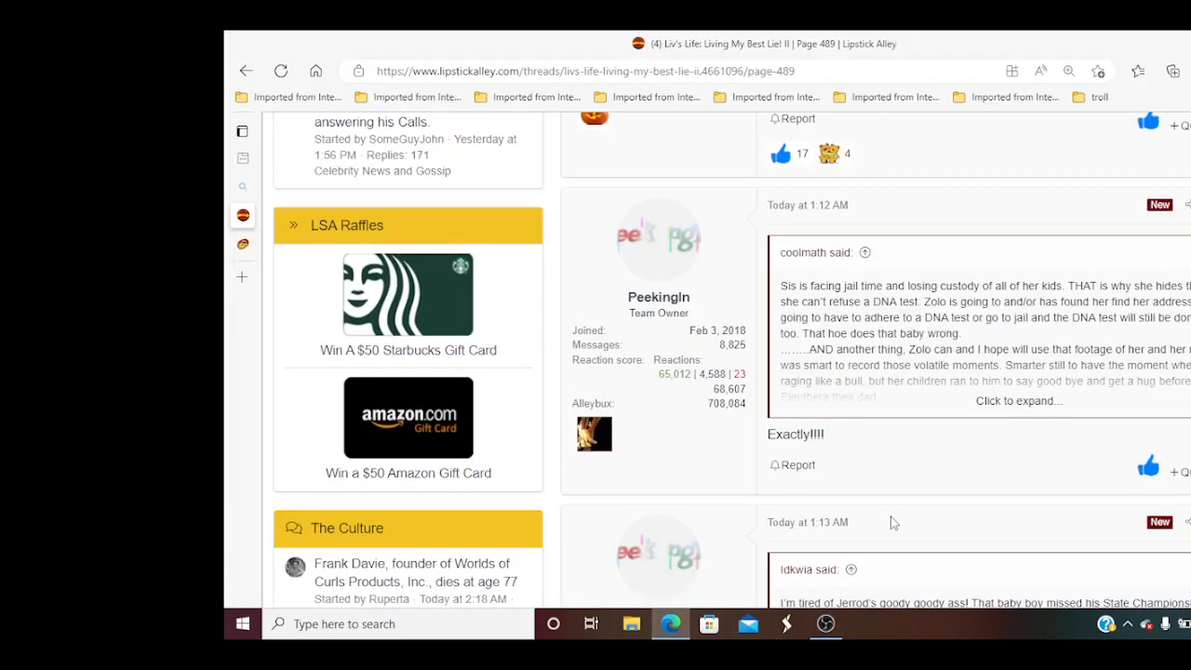
pyautogui.scroll(-3)
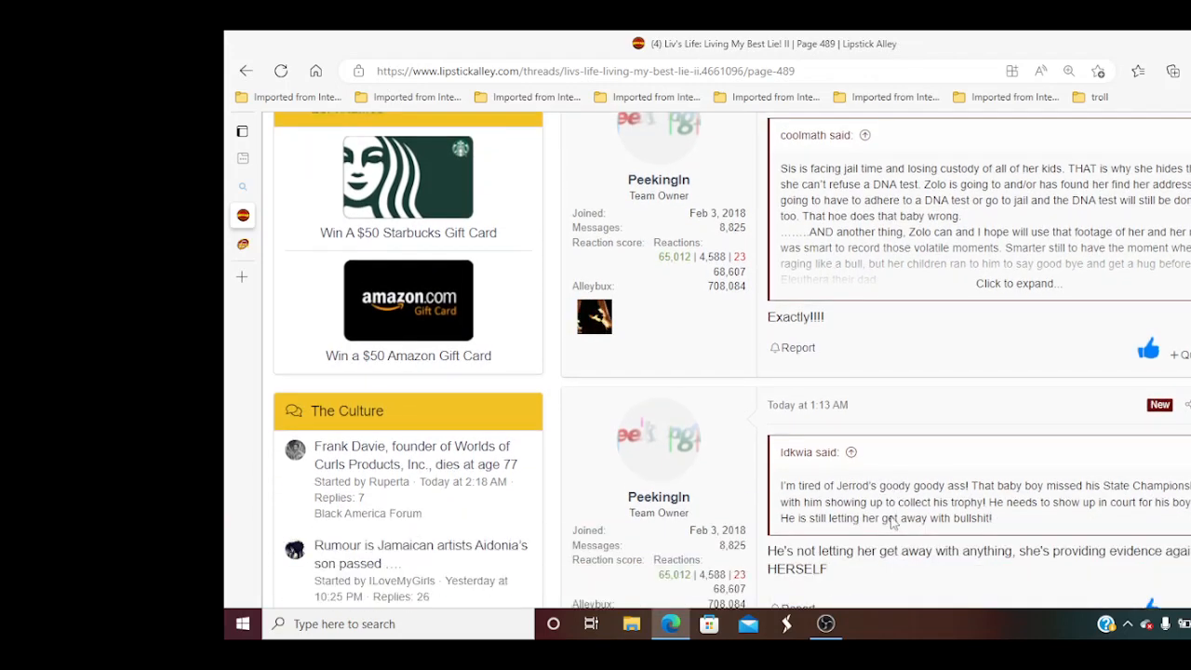
pyautogui.scroll(-3)
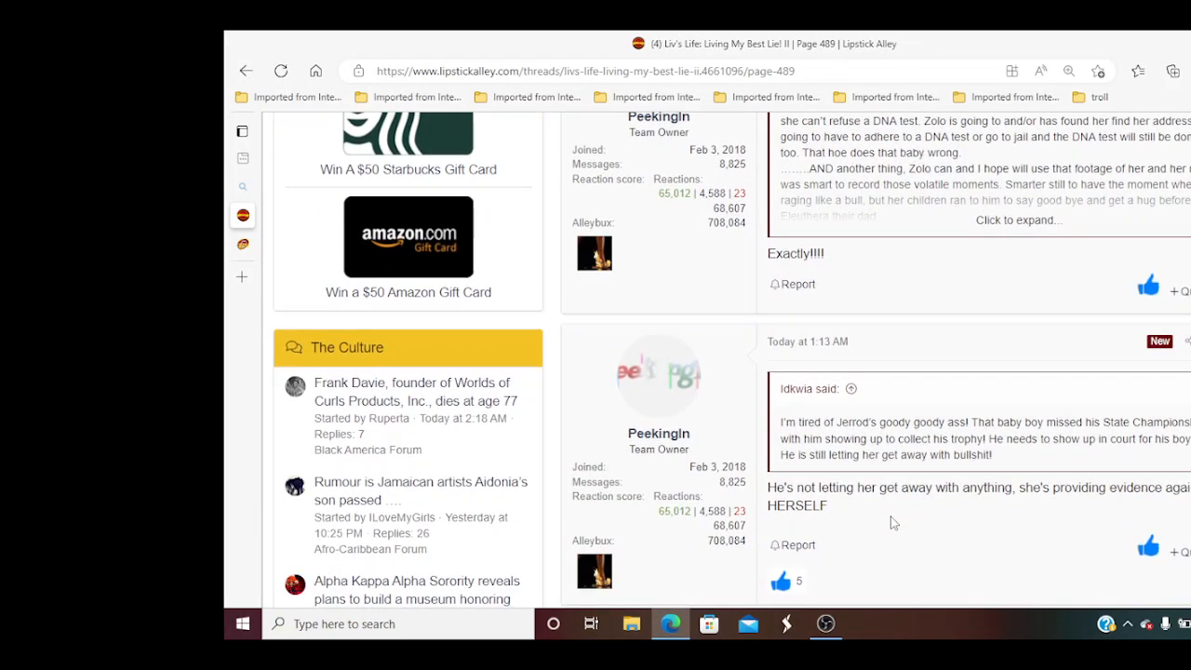
pyautogui.scroll(-3)
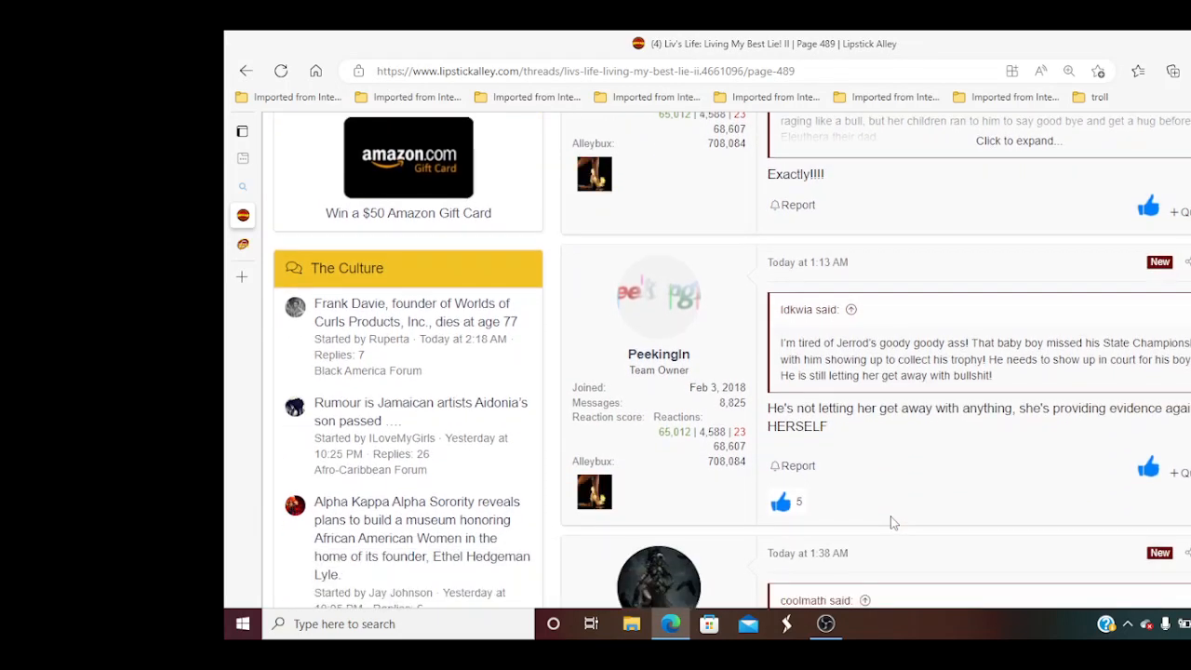
pyautogui.scroll(-3)
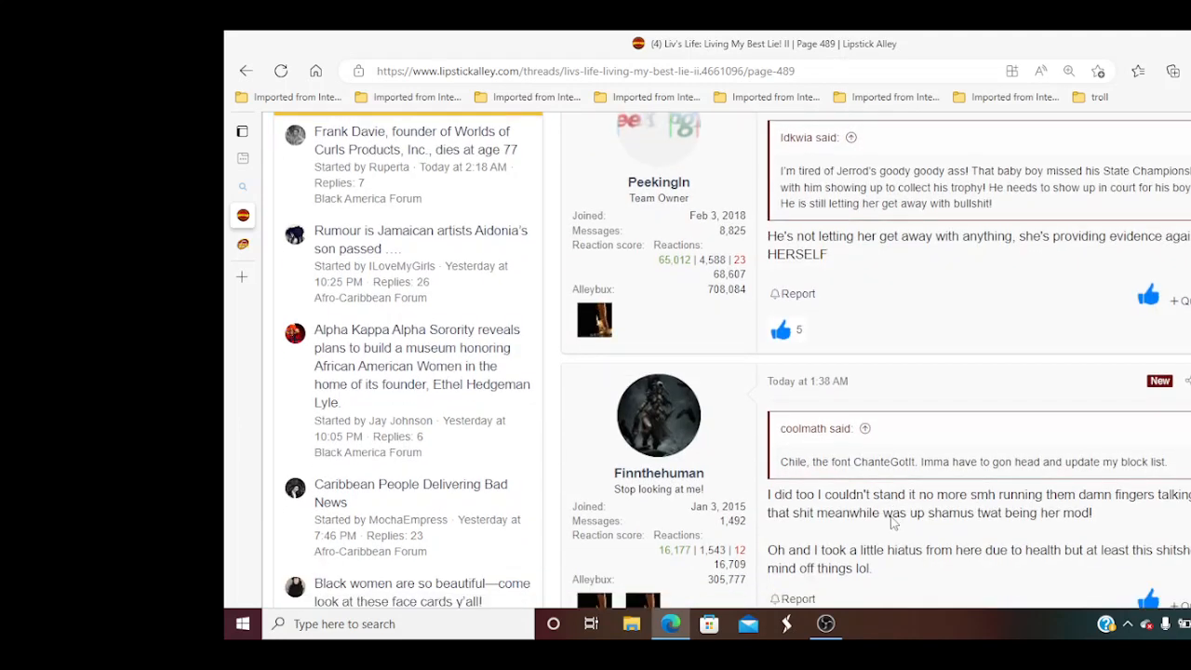
pyautogui.scroll(-3)
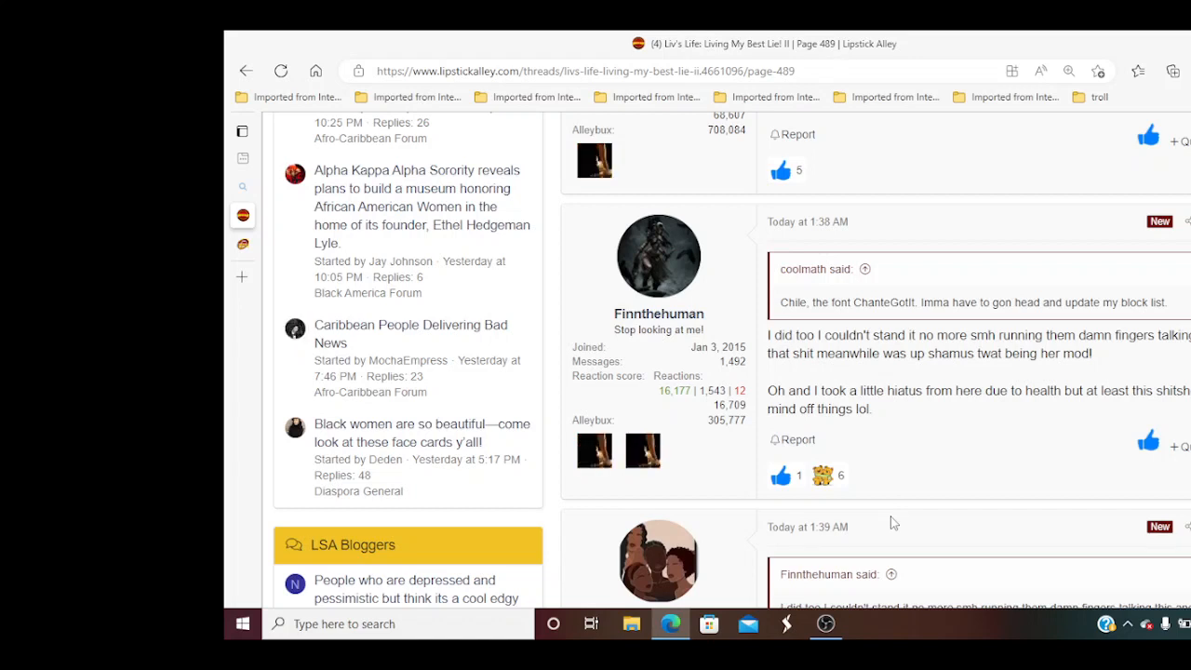
pyautogui.scroll(-3)
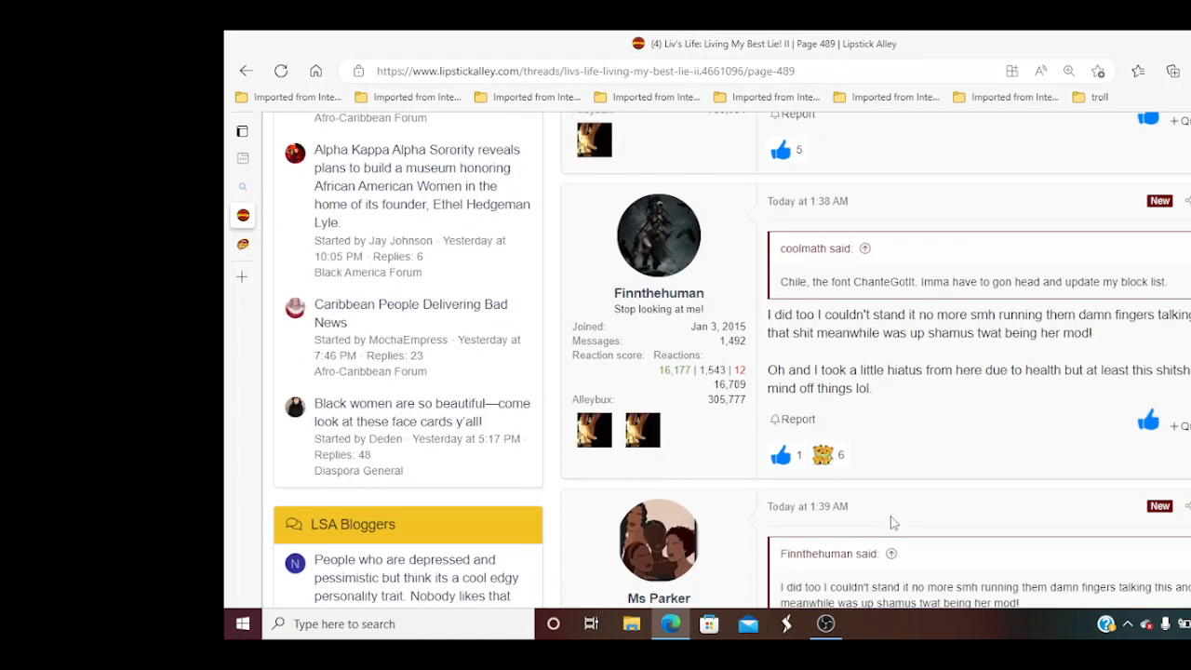
pyautogui.scroll(-3)
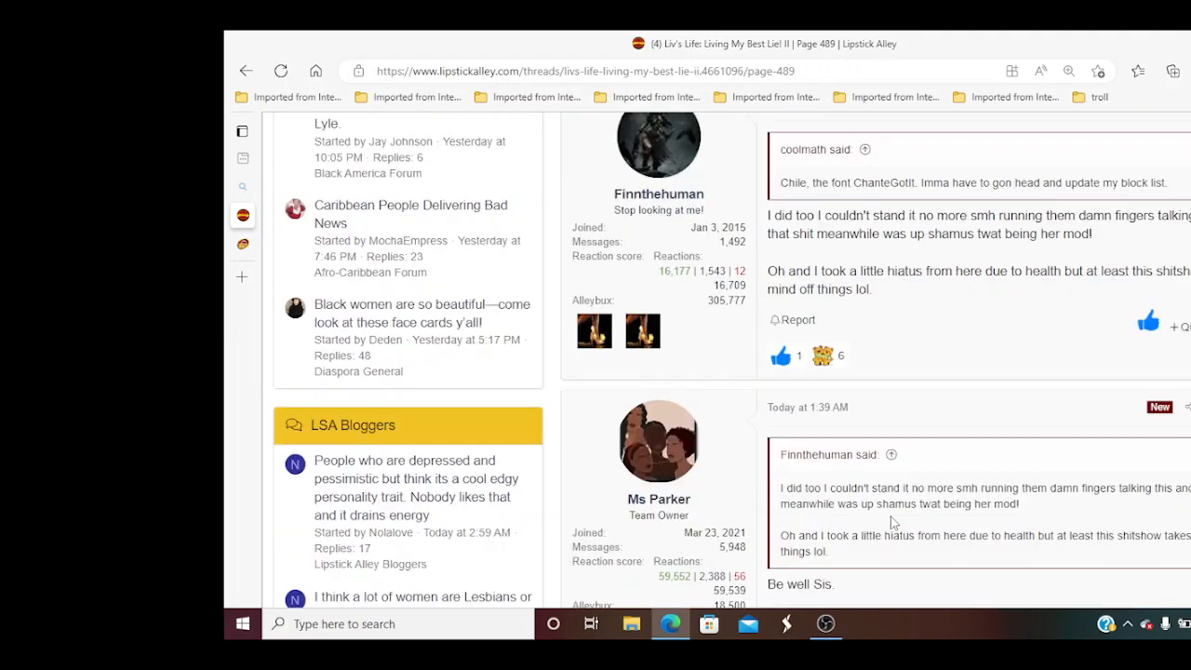
pyautogui.scroll(-3)
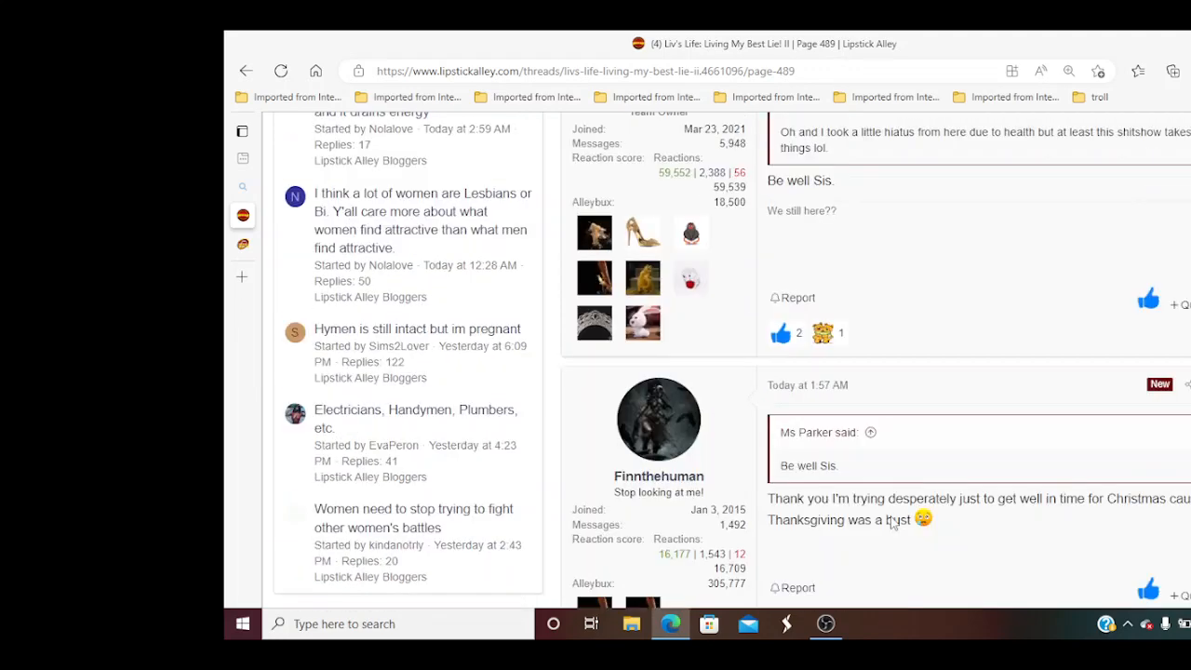
pyautogui.scroll(-3)
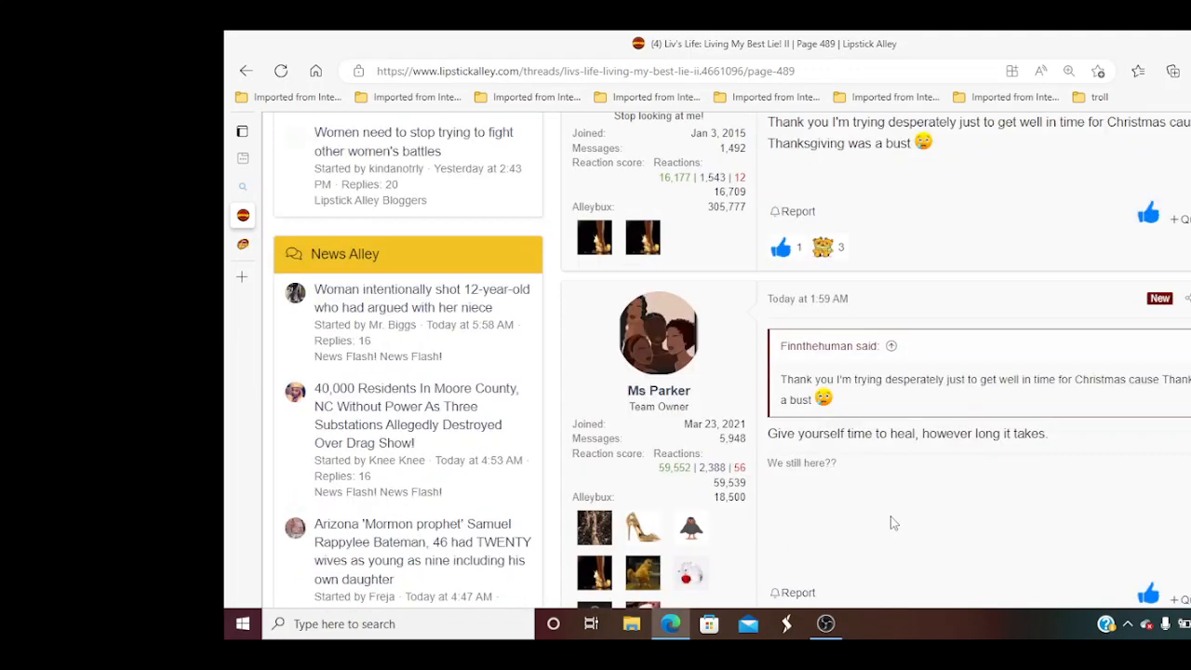
pyautogui.scroll(-3)
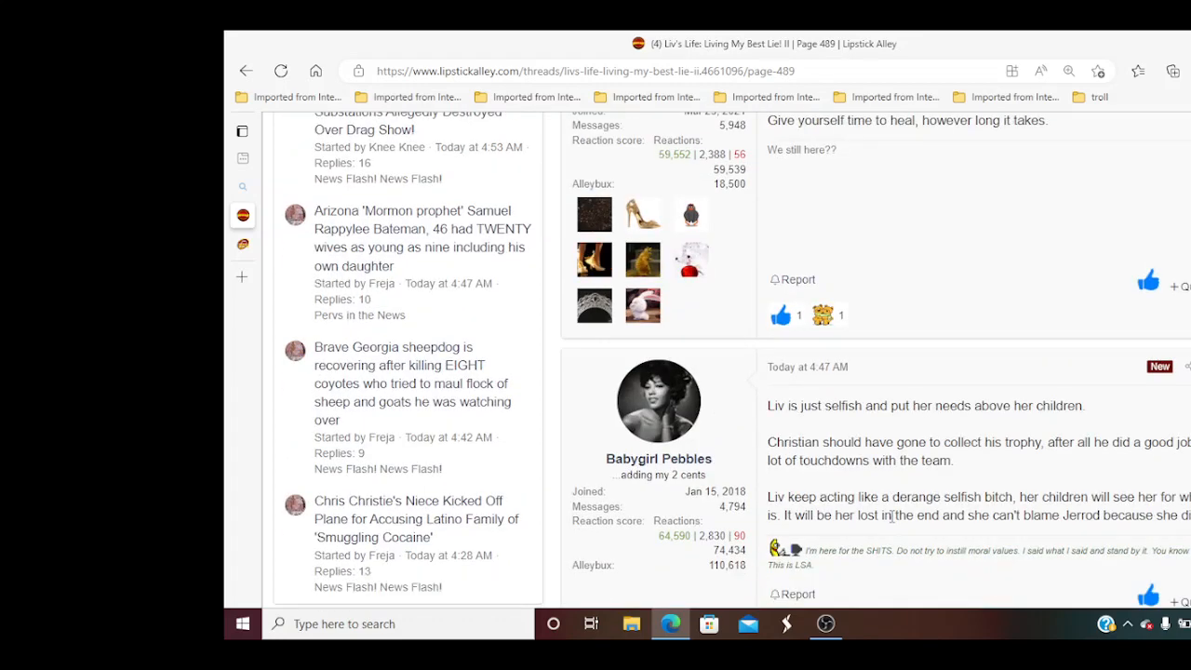
pyautogui.scroll(-3)
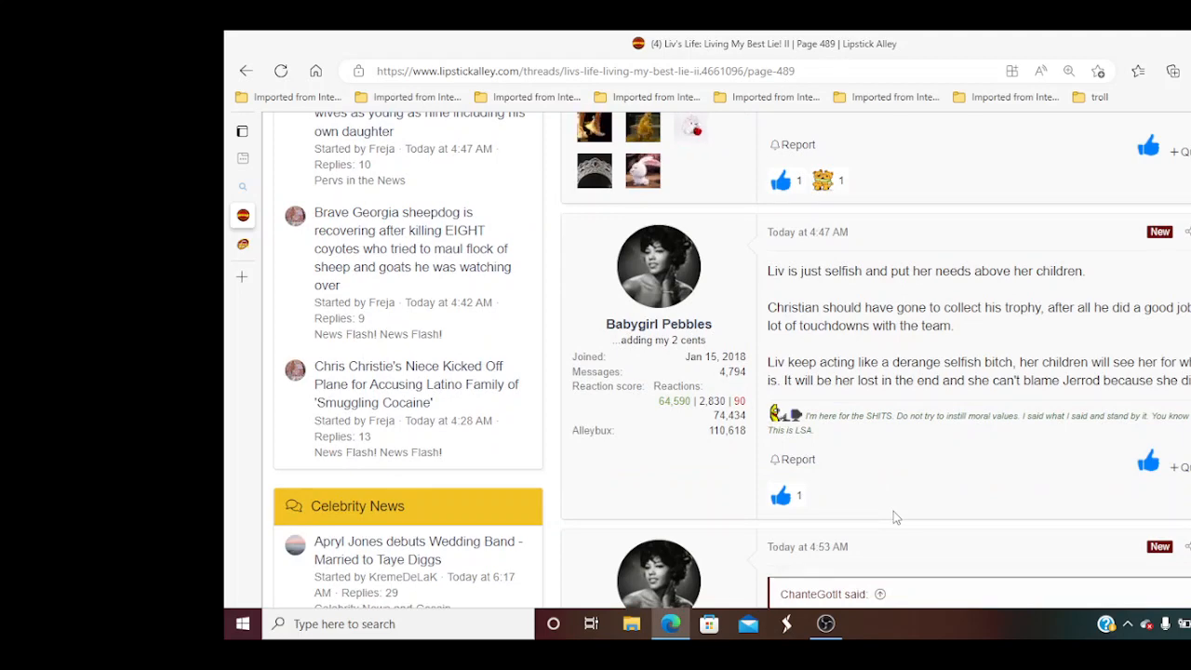
pyautogui.scroll(-3)
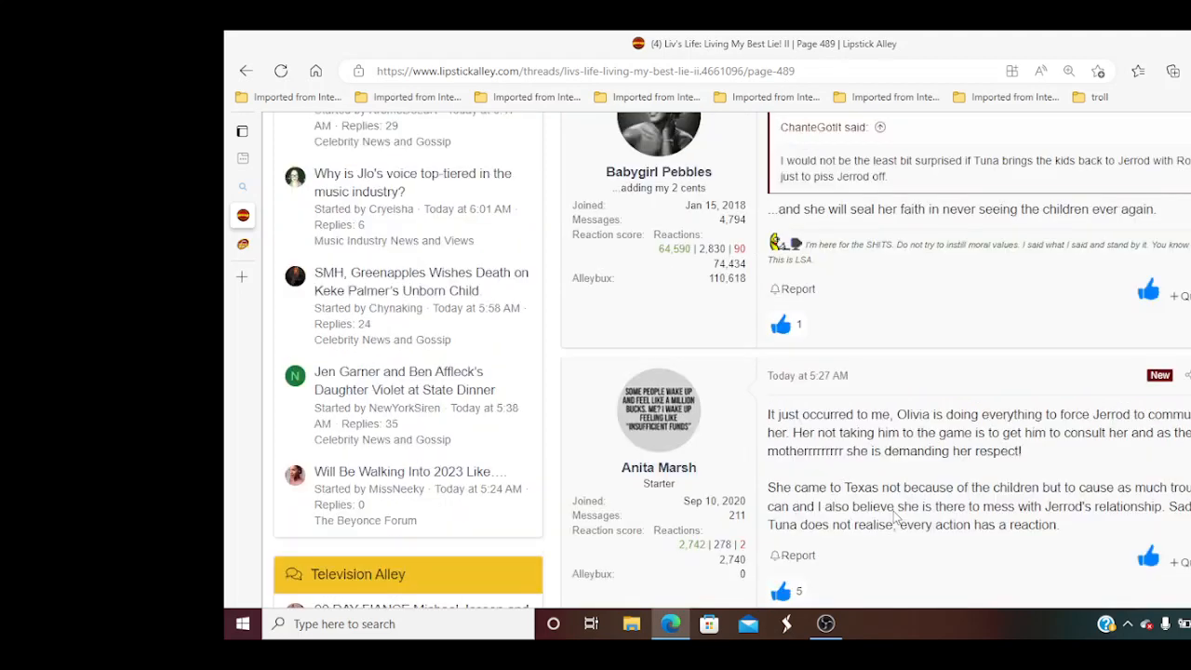
pyautogui.scroll(-3)
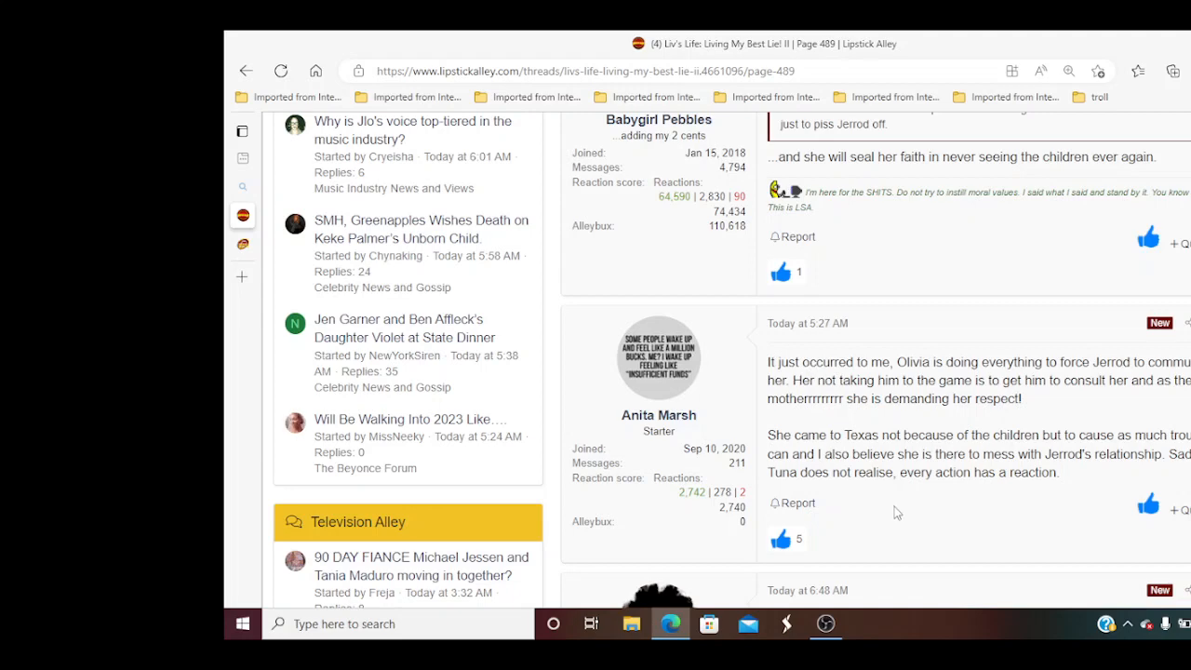
pyautogui.scroll(-3)
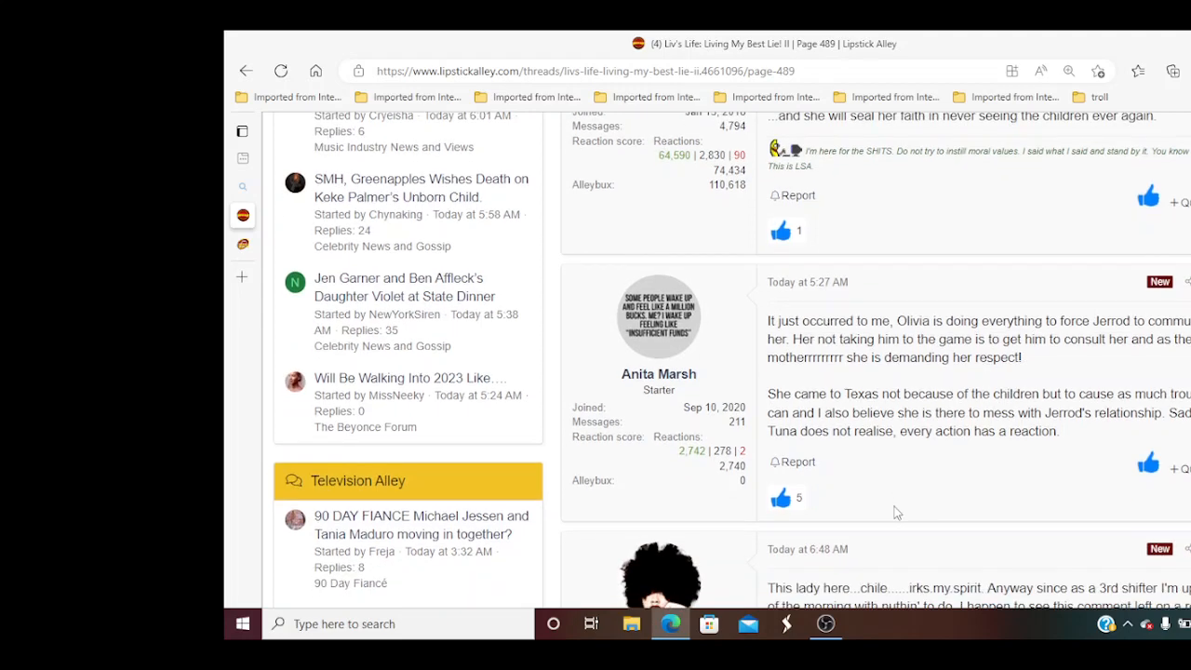
pyautogui.scroll(-3)
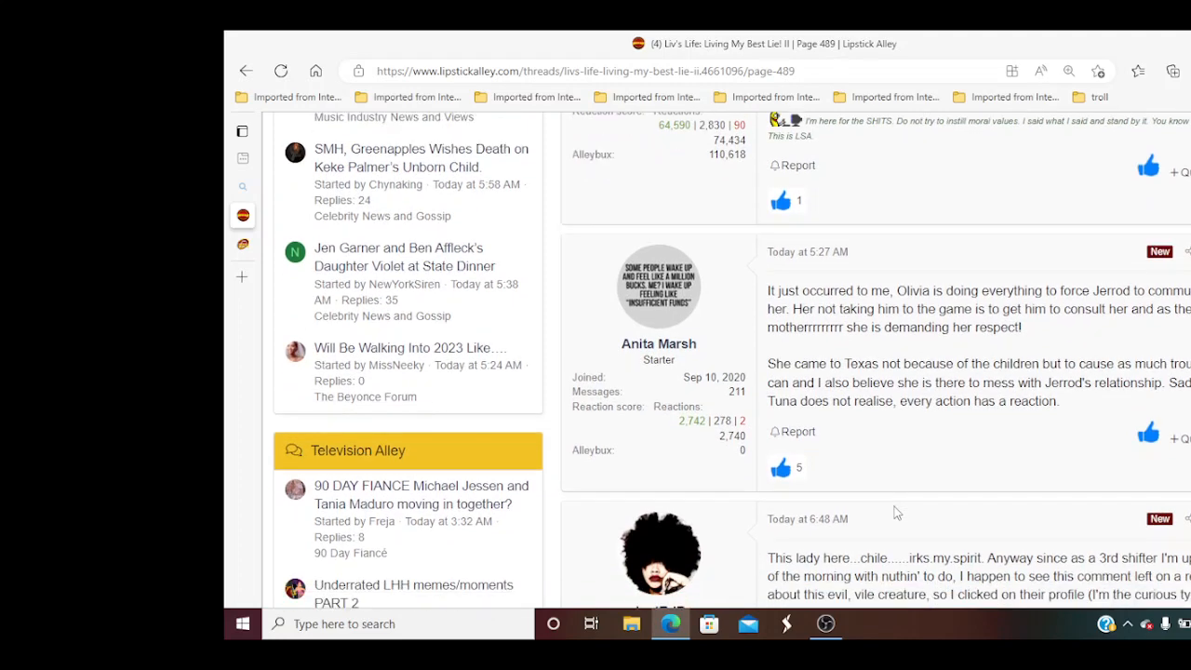
pyautogui.scroll(-3)
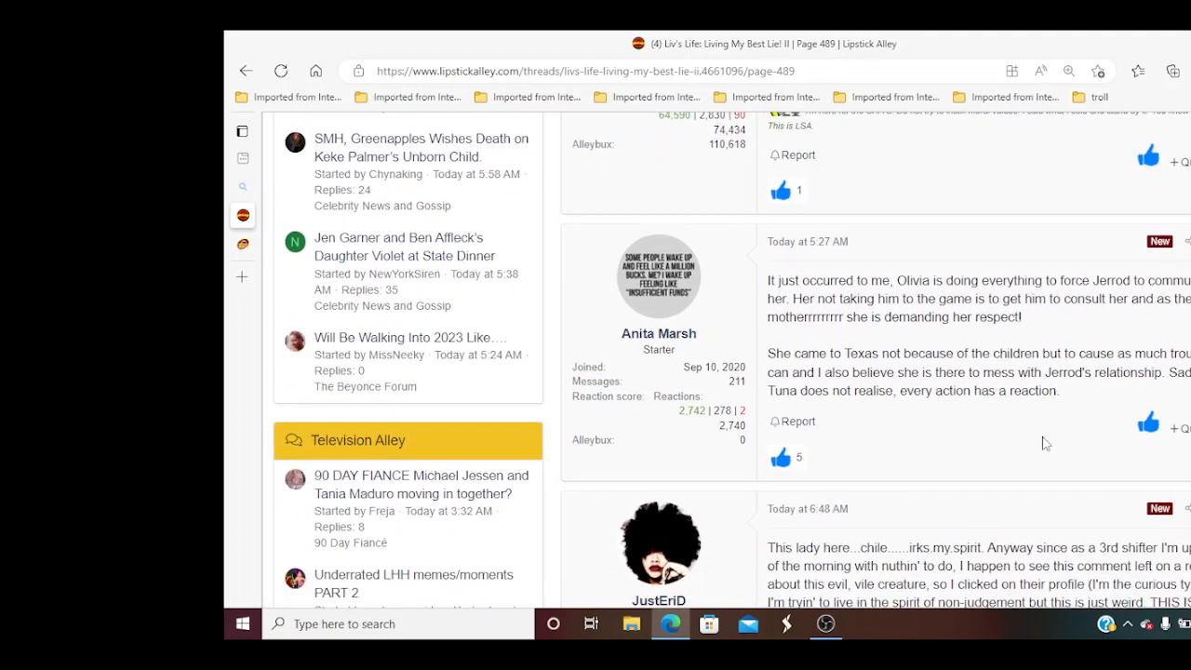
pyautogui.scroll(-3)
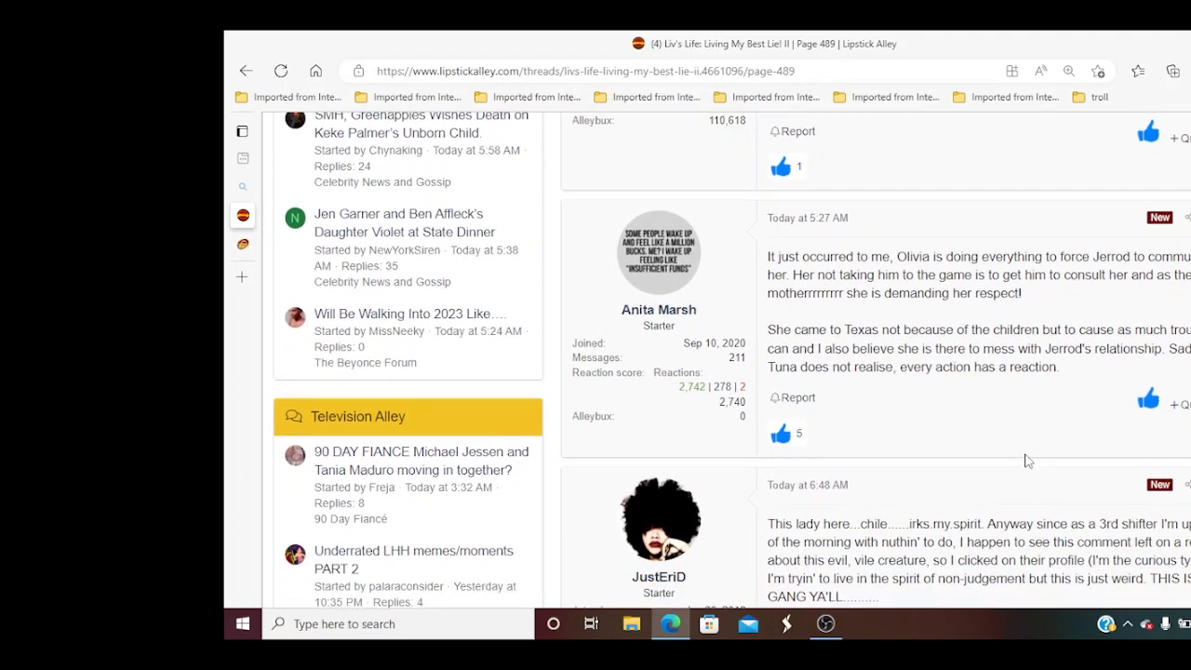
pyautogui.scroll(-3)
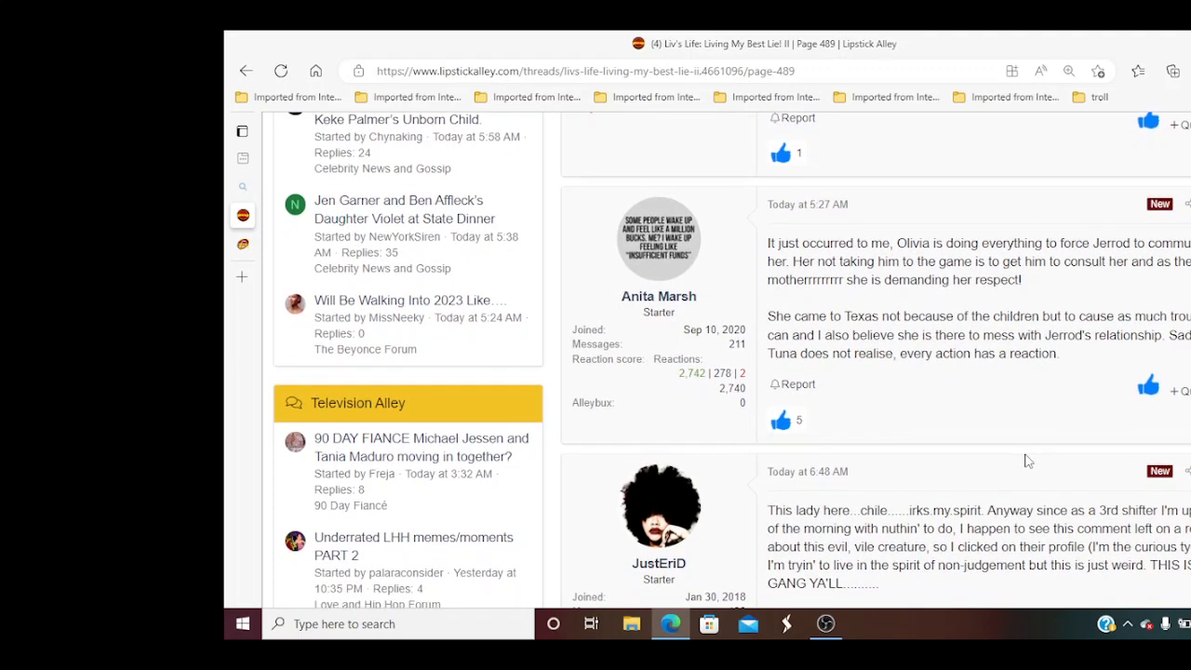
pyautogui.scroll(-3)
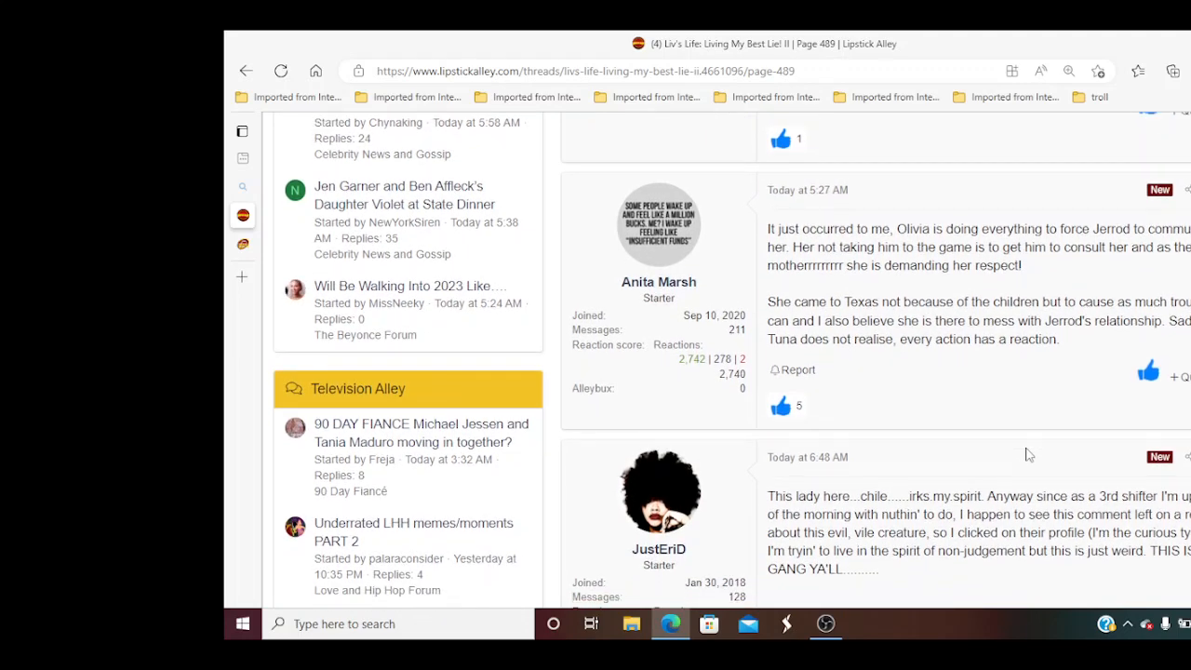
pyautogui.scroll(-3)
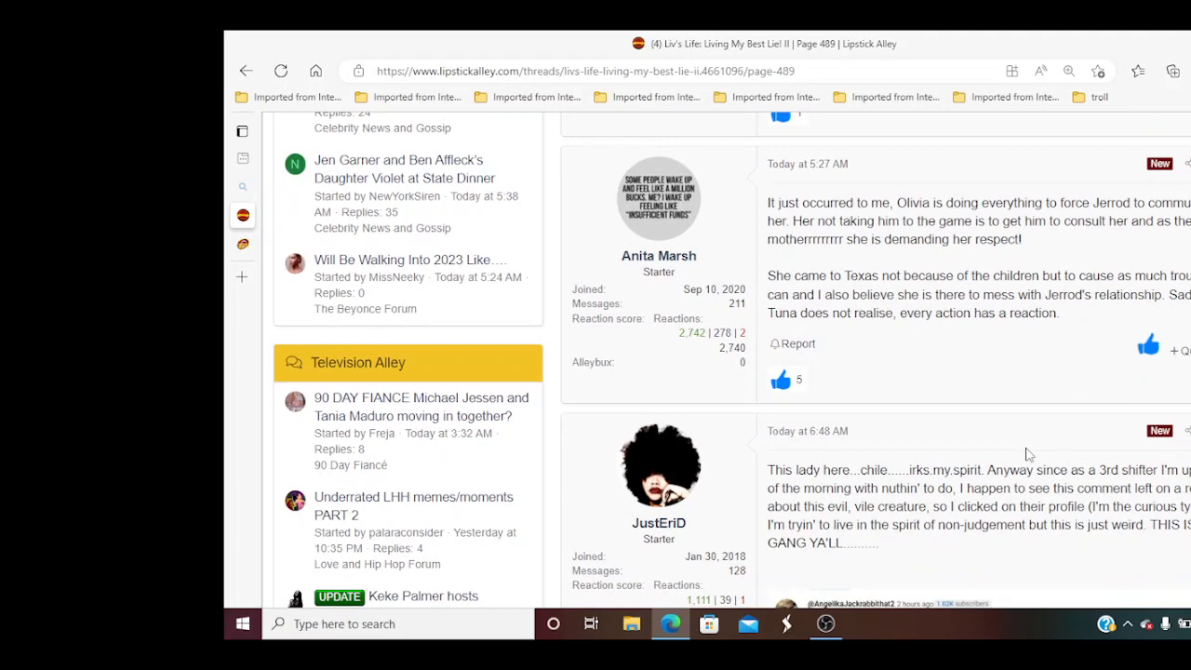
pyautogui.scroll(-3)
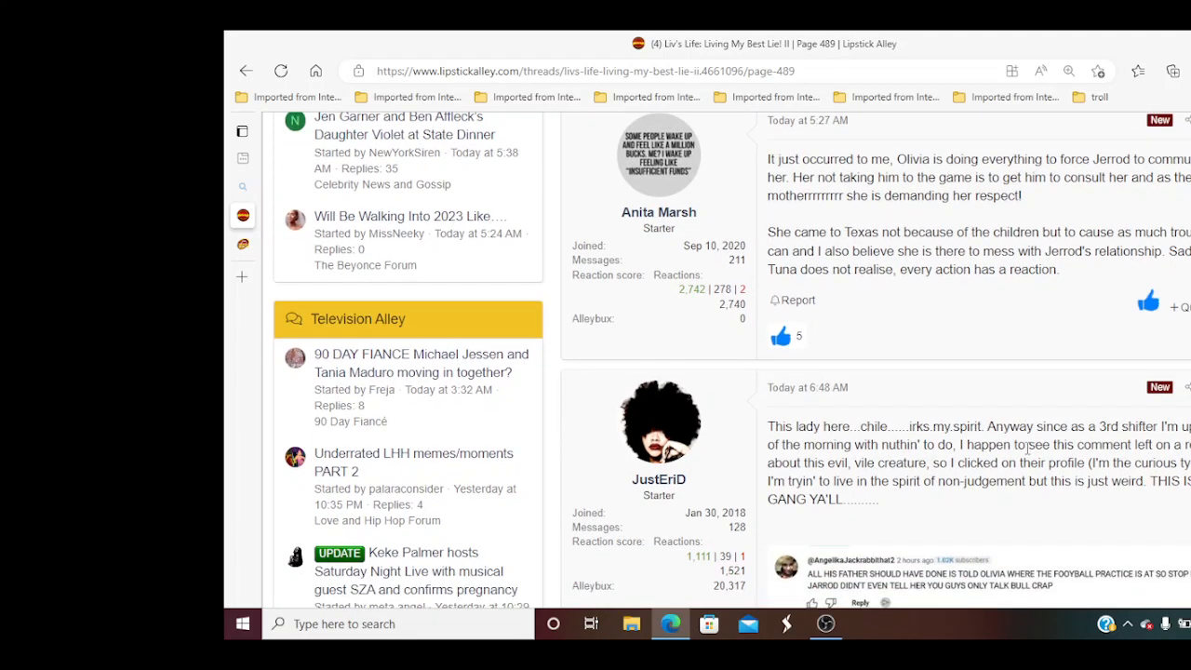
pyautogui.scroll(-3)
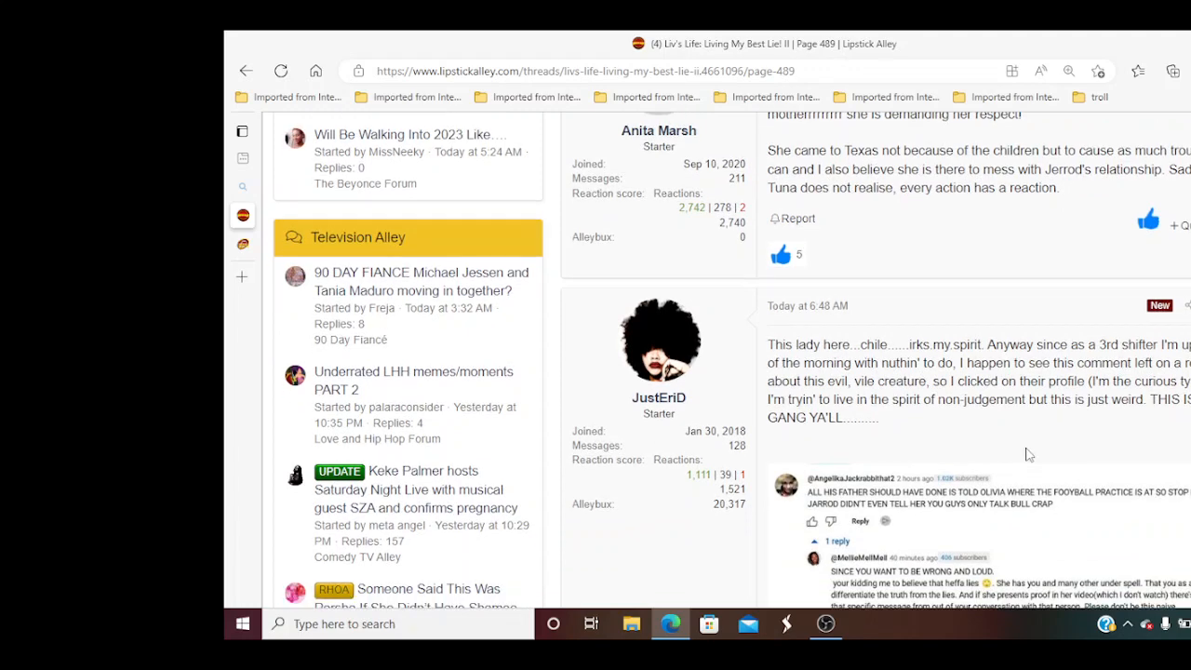
pyautogui.scroll(-3)
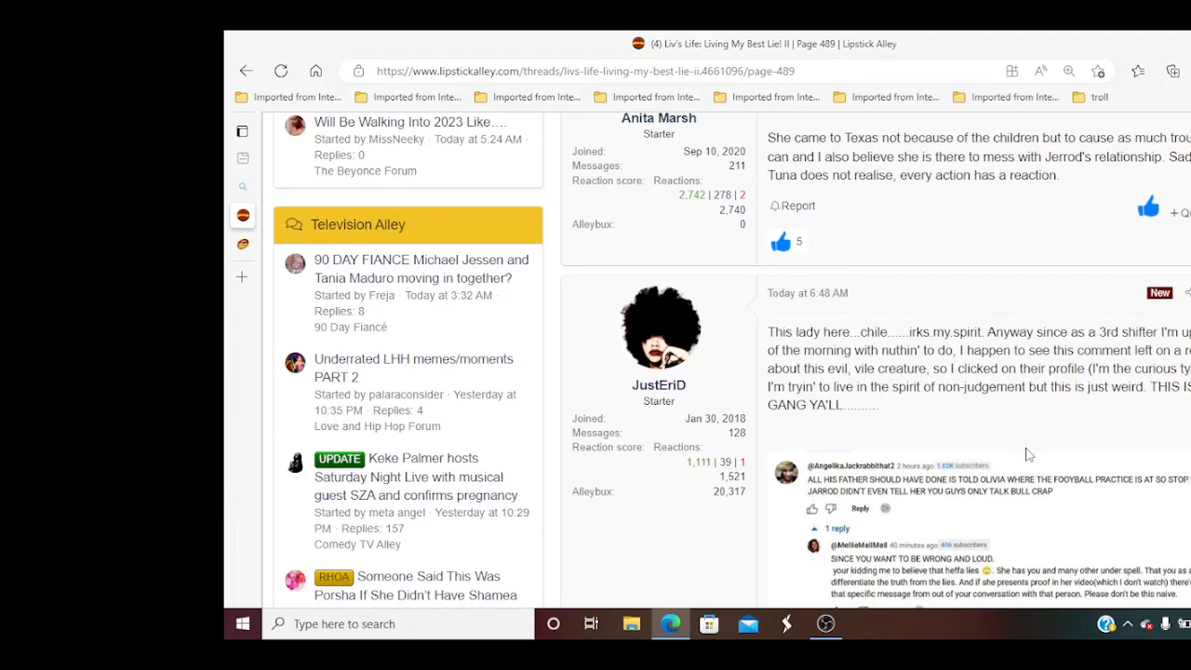
pyautogui.scroll(-3)
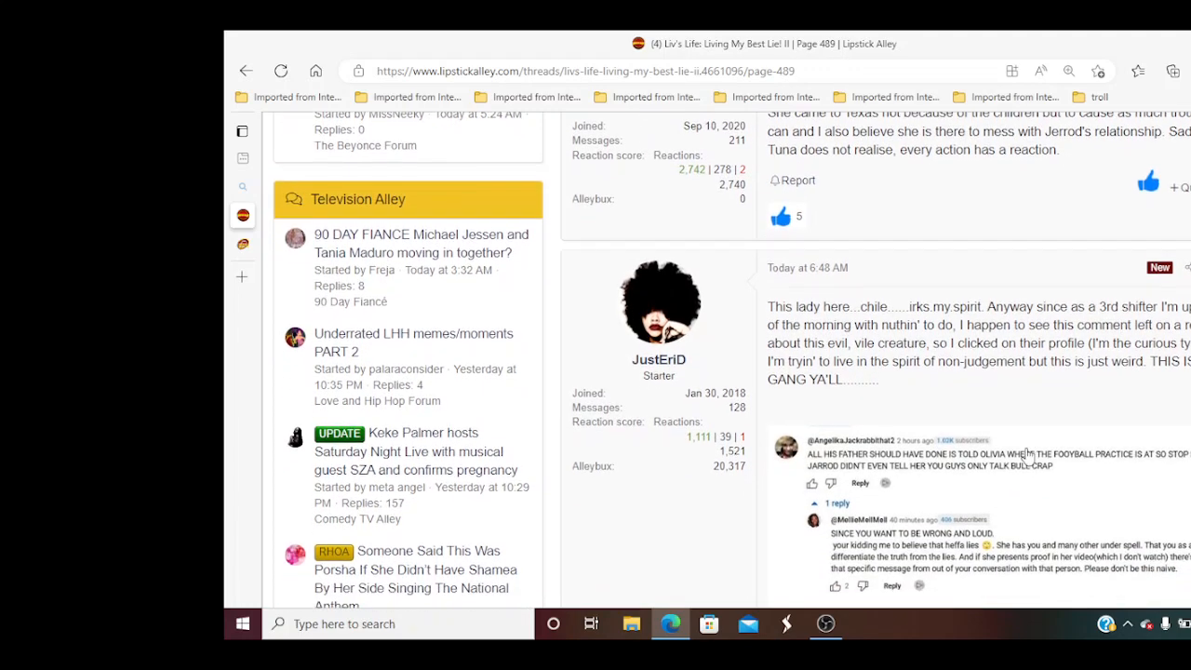
pyautogui.scroll(-3)
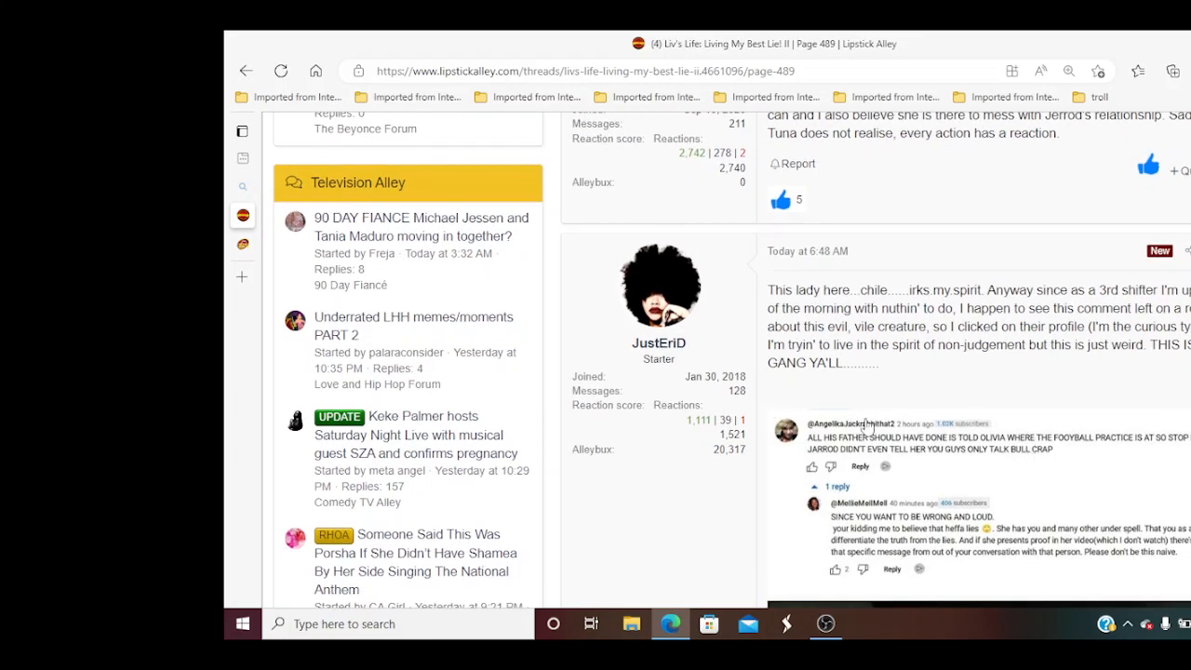
pyautogui.scroll(-3)
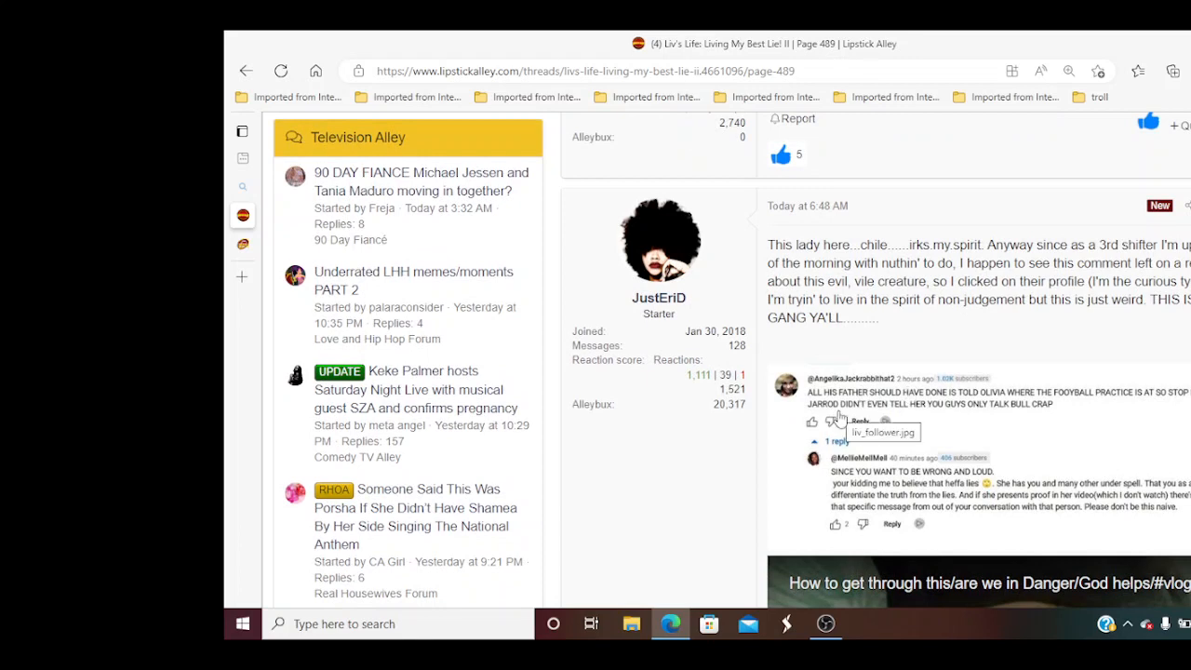
pyautogui.moveTo(868, 405)
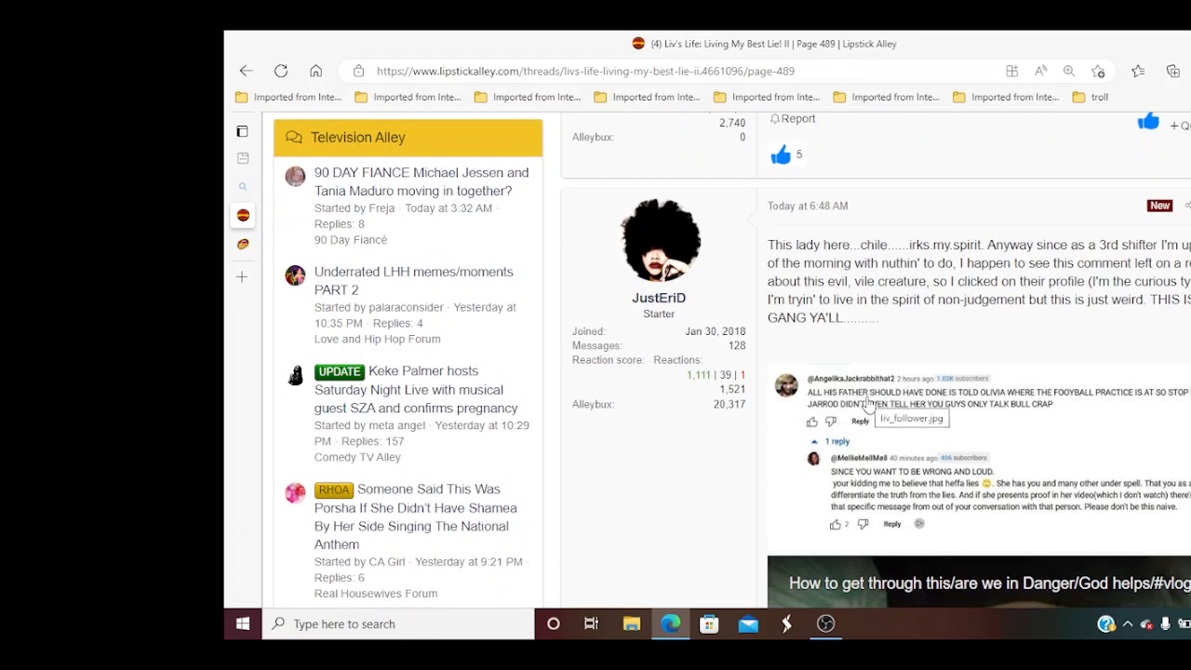
pyautogui.moveTo(838, 412)
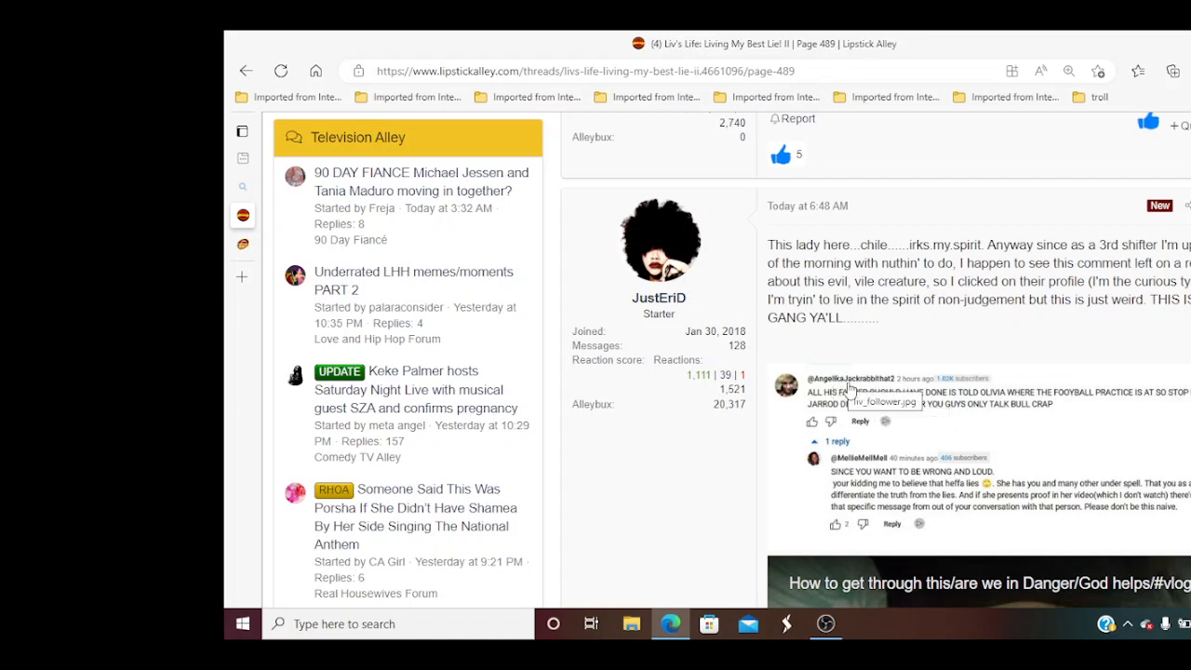
pyautogui.moveTo(976, 464)
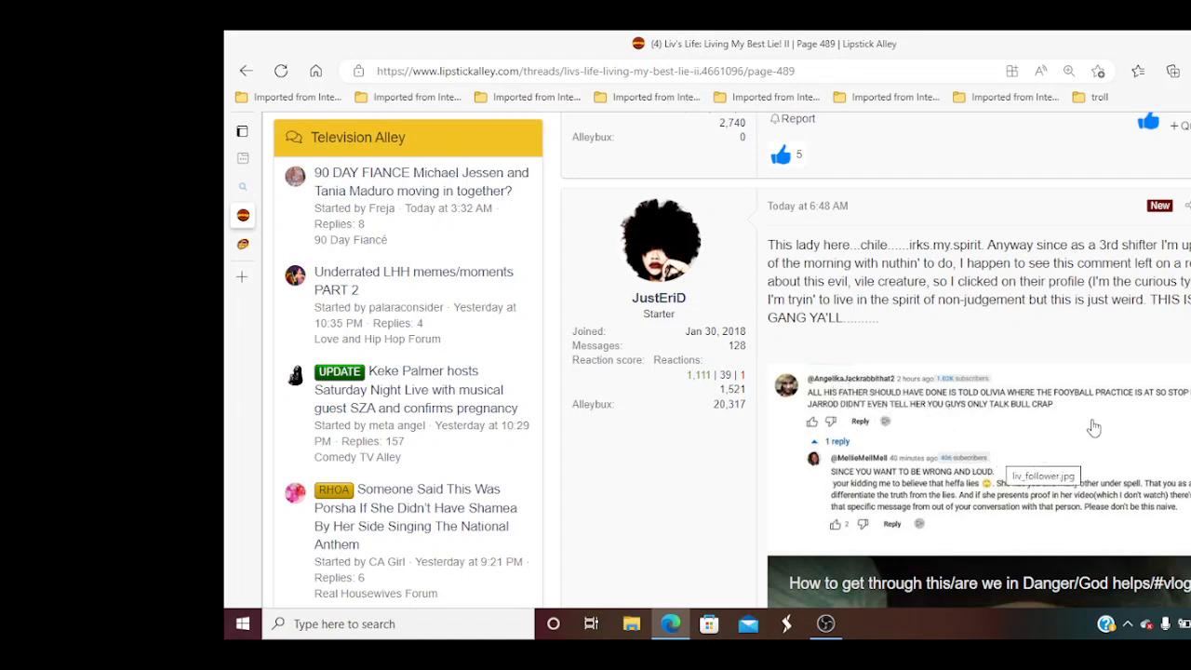
pyautogui.moveTo(1113, 407)
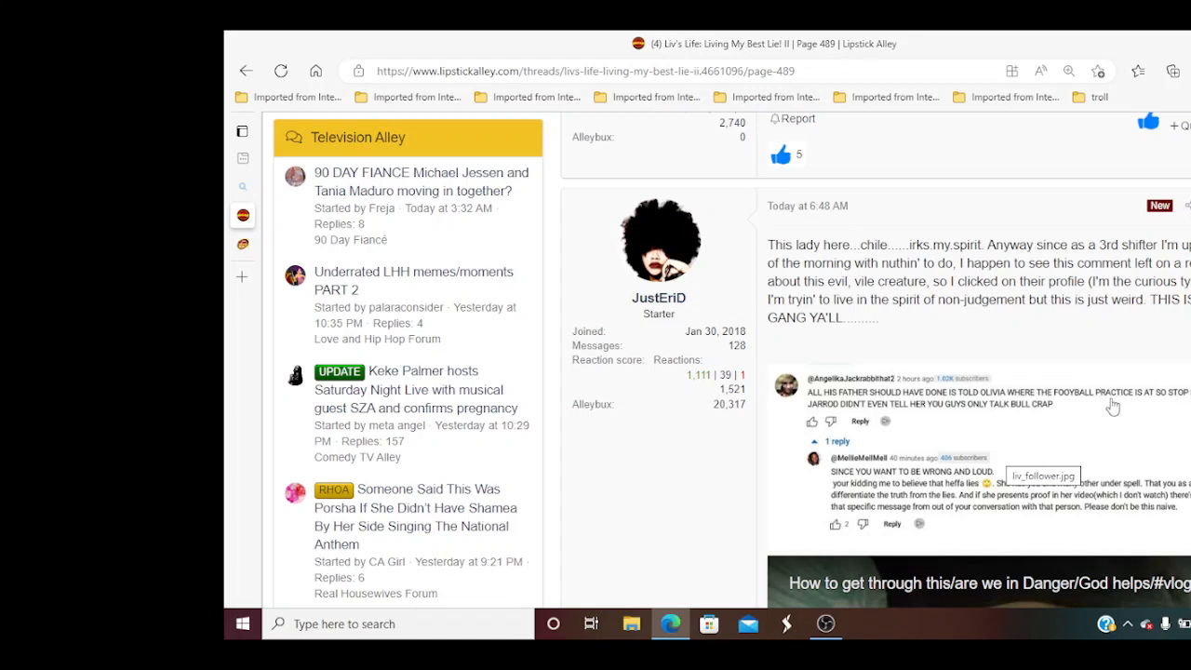
pyautogui.moveTo(930, 432)
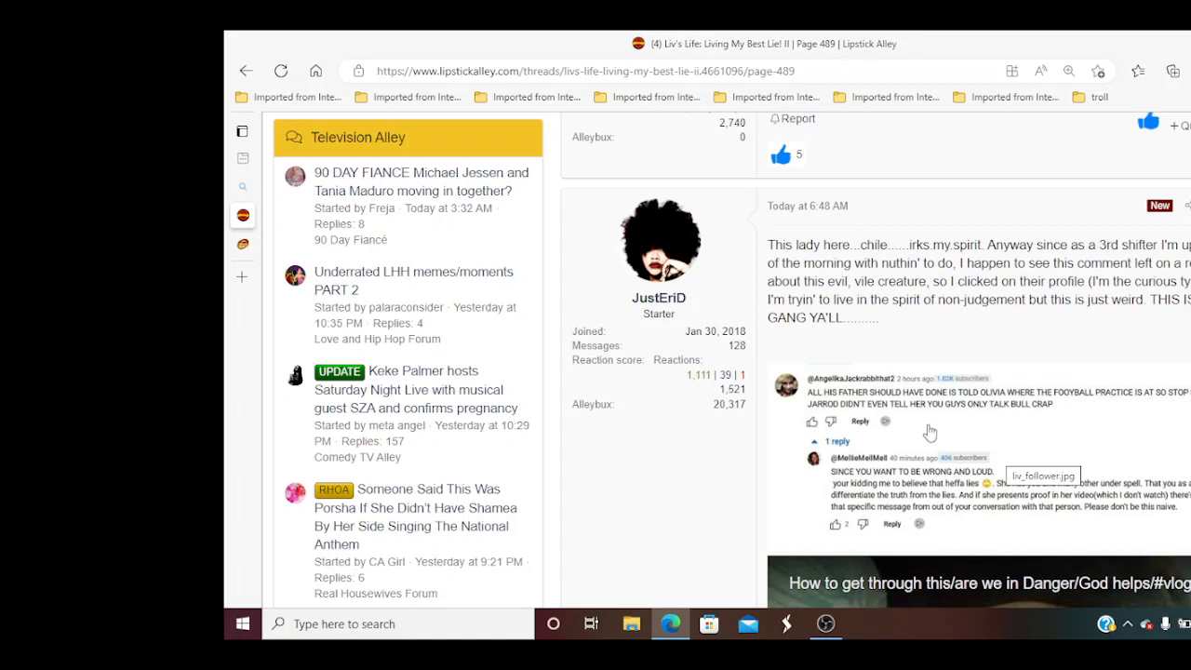
pyautogui.moveTo(966, 427)
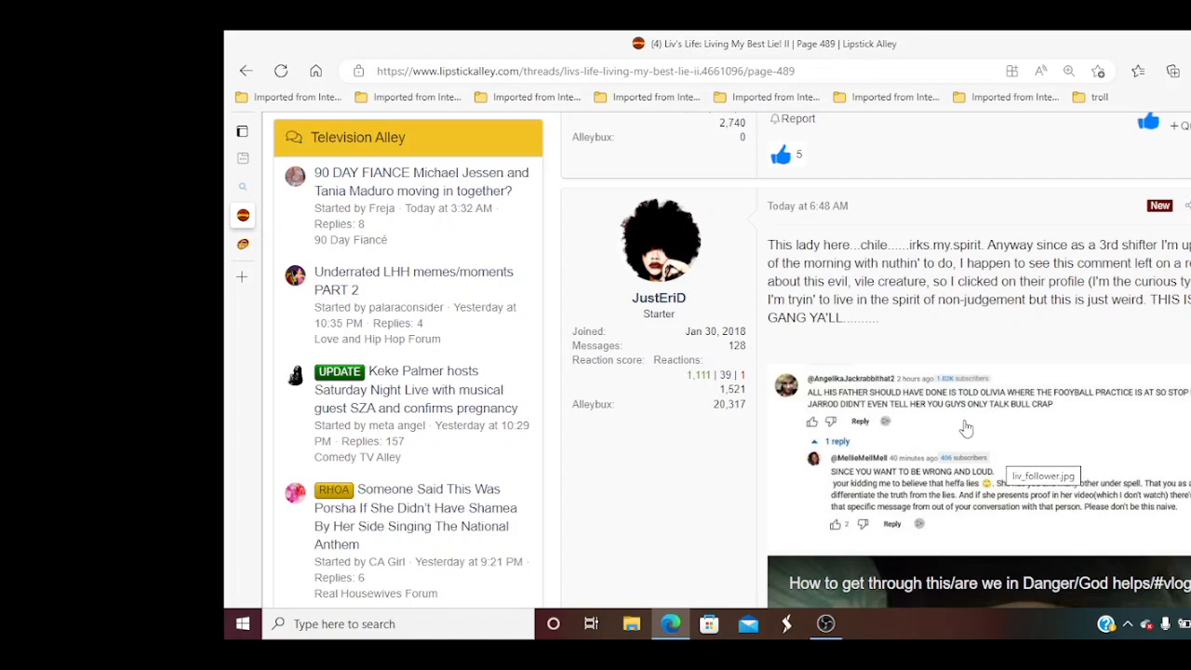
pyautogui.moveTo(952, 339)
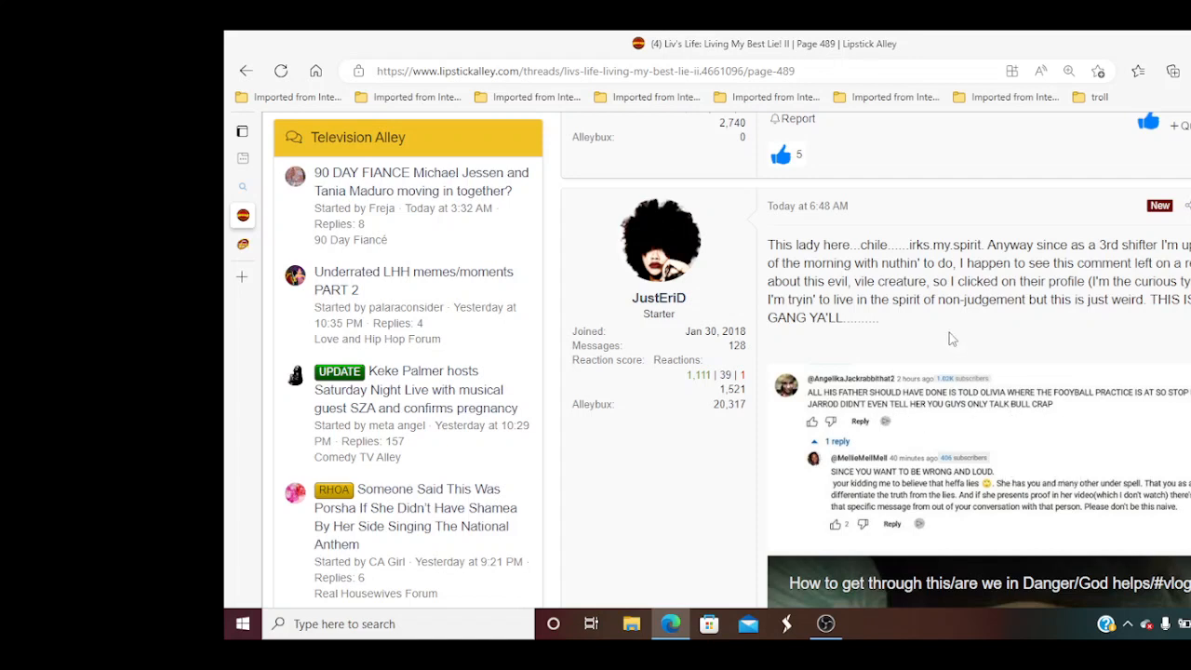
# Scroll to the comment screenshot and the embedded YouTube vlog video below it
pyautogui.scroll(-3)
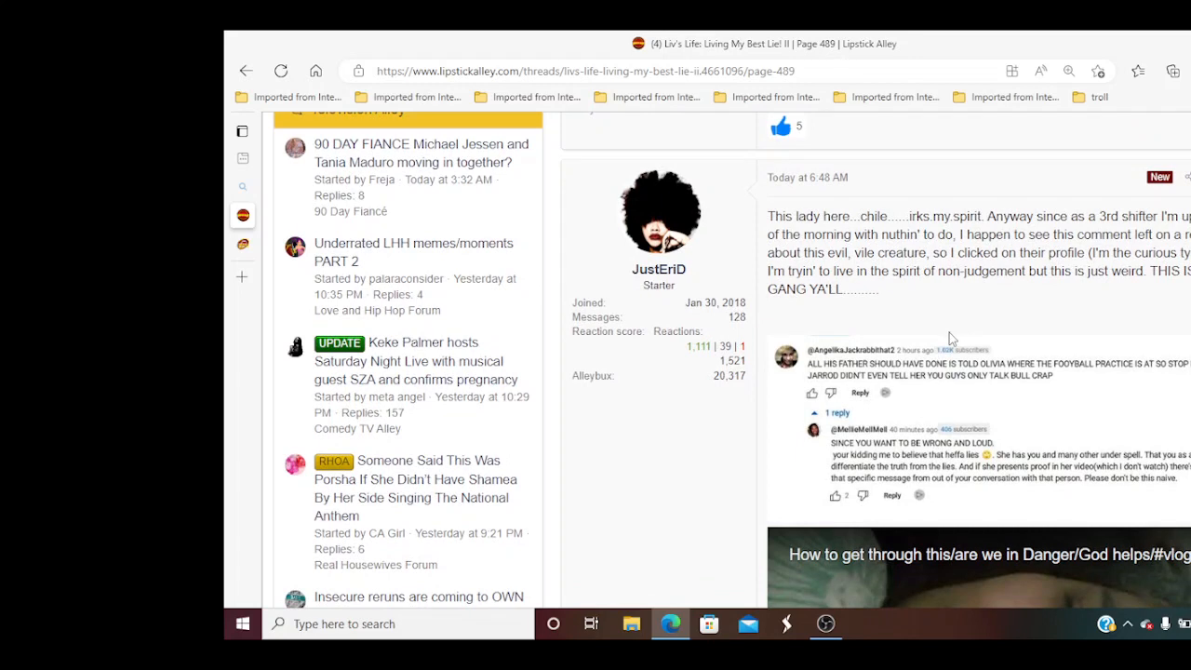
pyautogui.scroll(3)
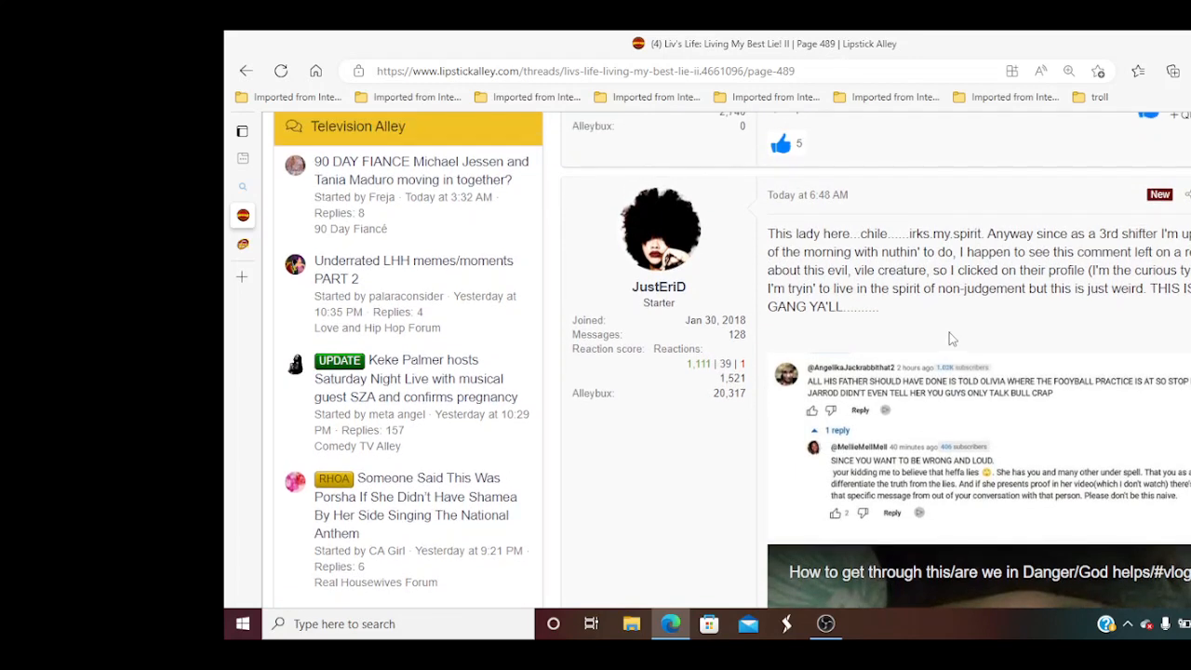
pyautogui.scroll(3)
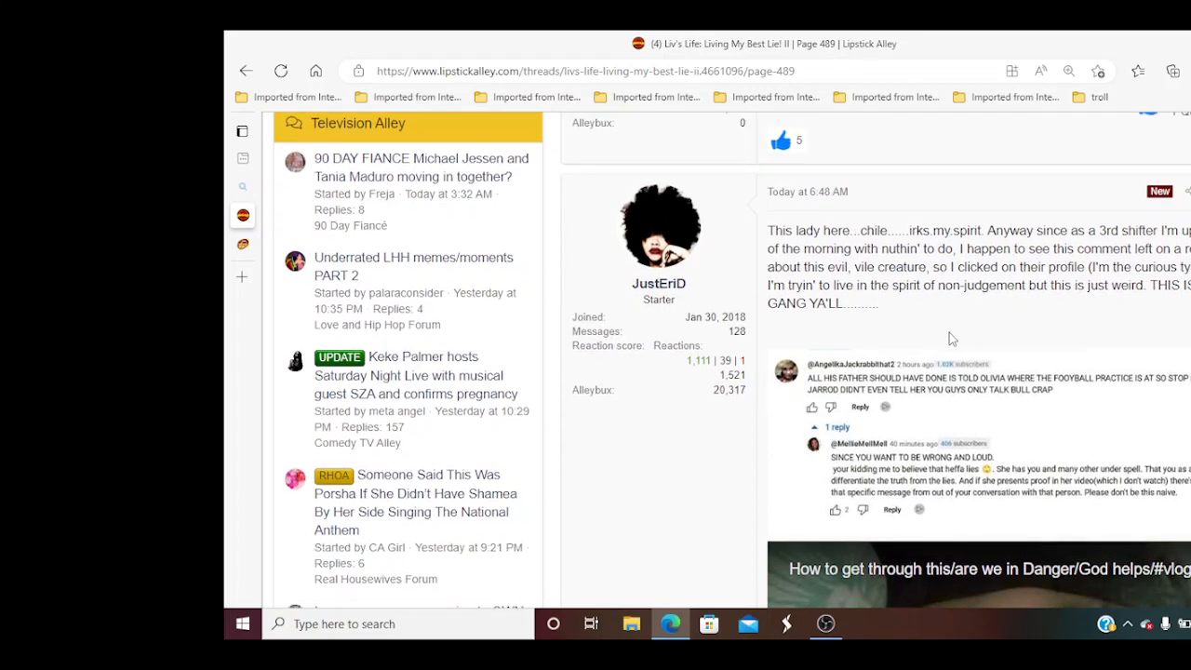
pyautogui.scroll(-3)
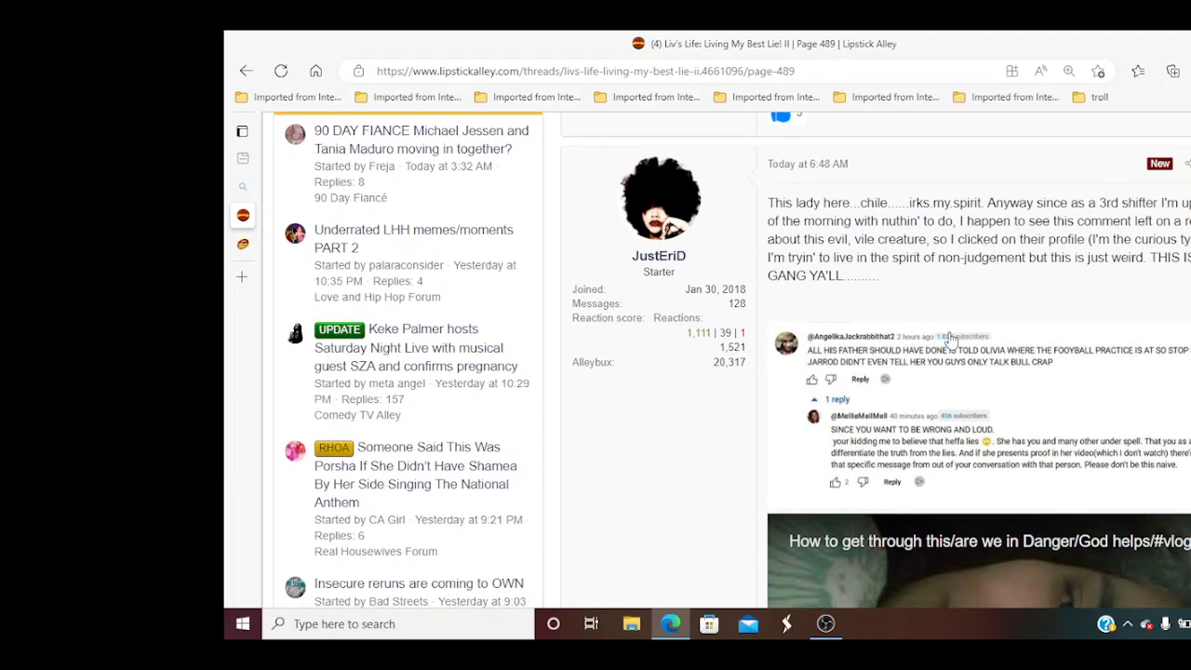
pyautogui.scroll(-3)
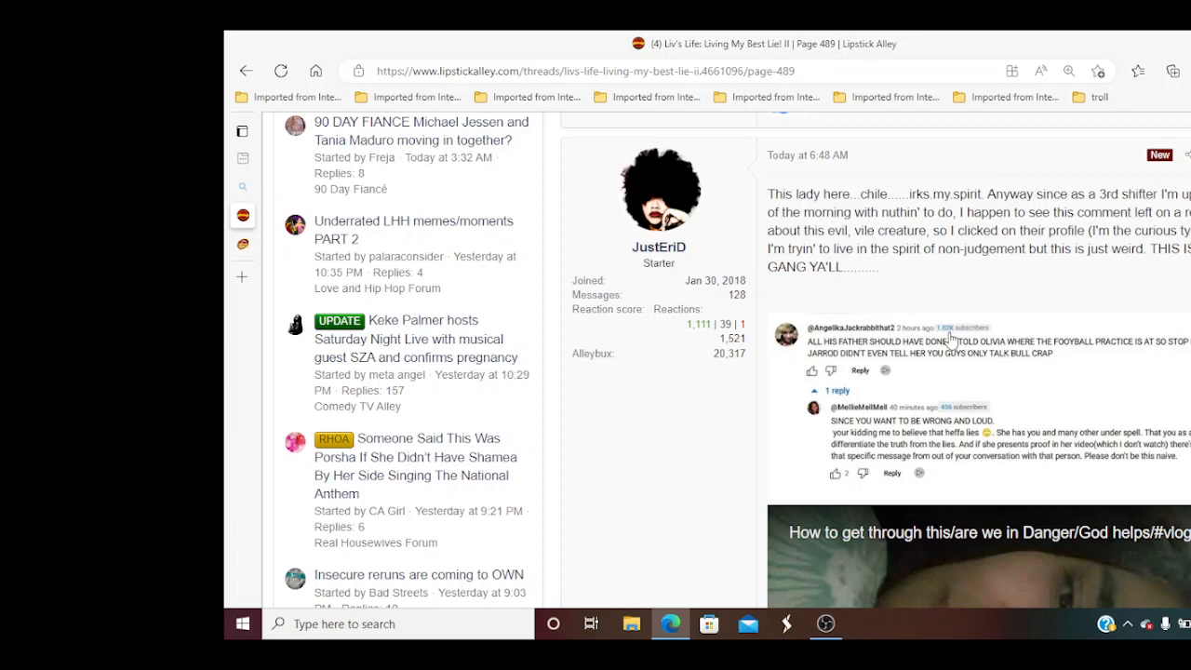
pyautogui.scroll(-3)
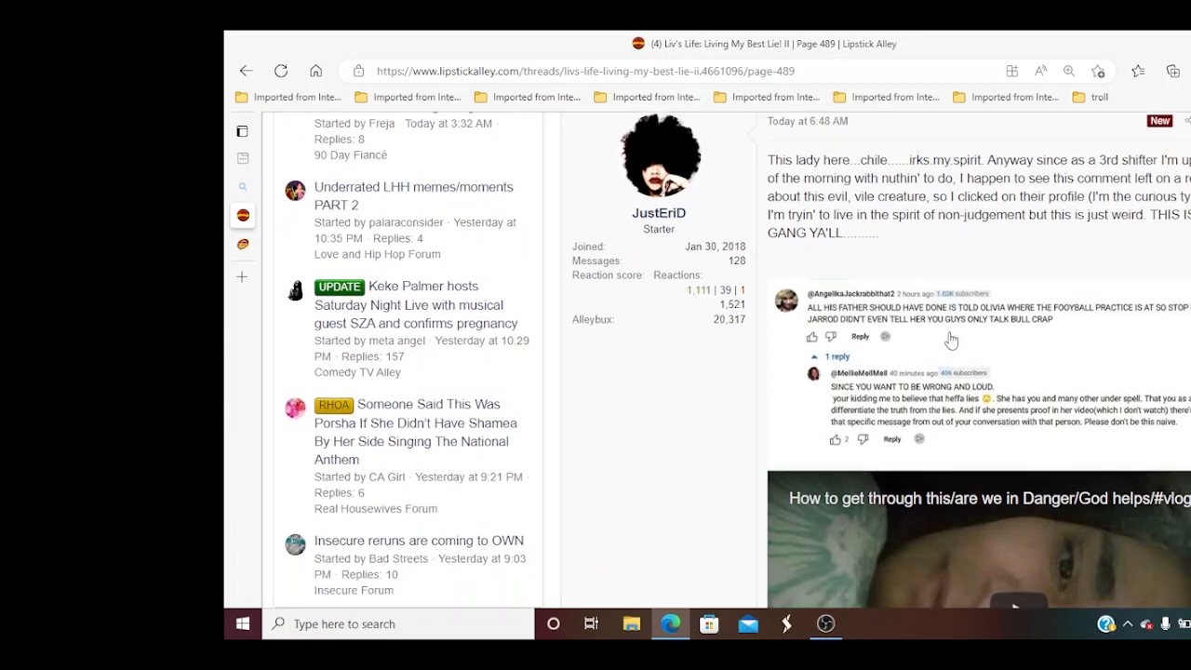
pyautogui.scroll(-3)
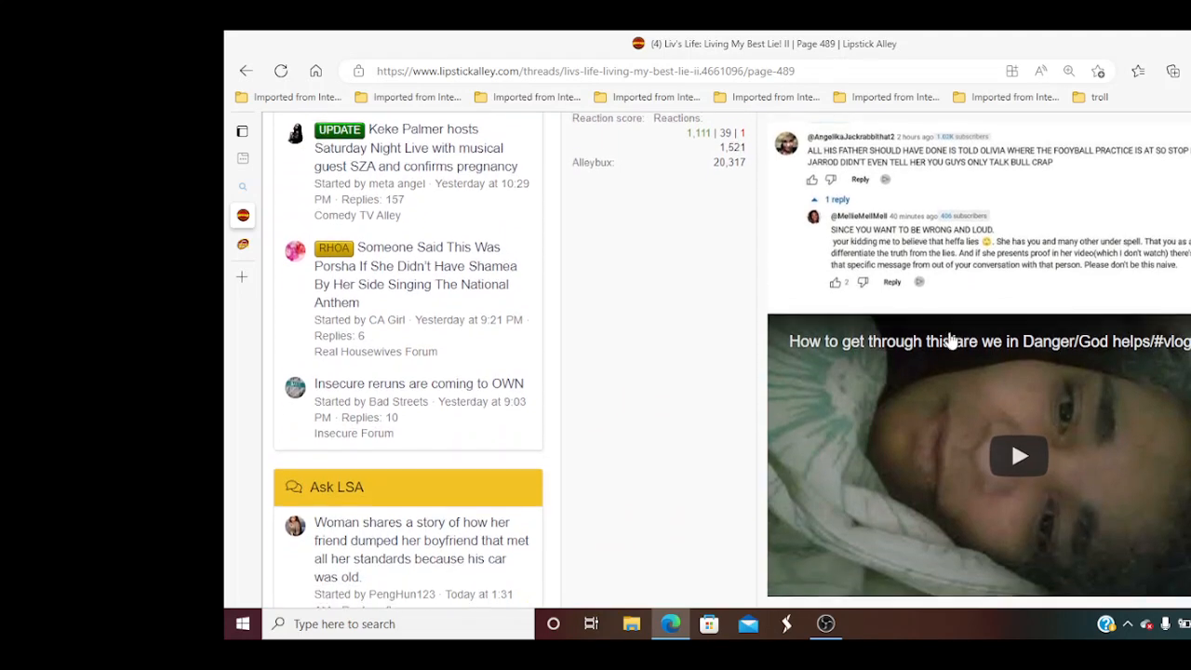
pyautogui.scroll(-3)
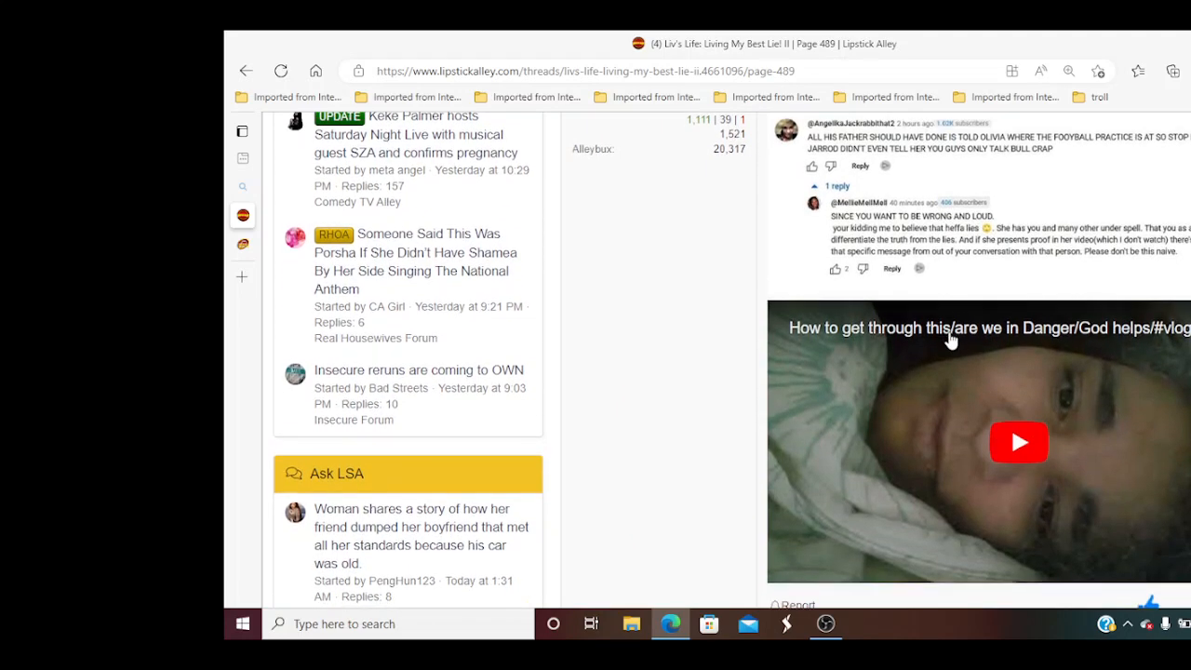
pyautogui.scroll(-3)
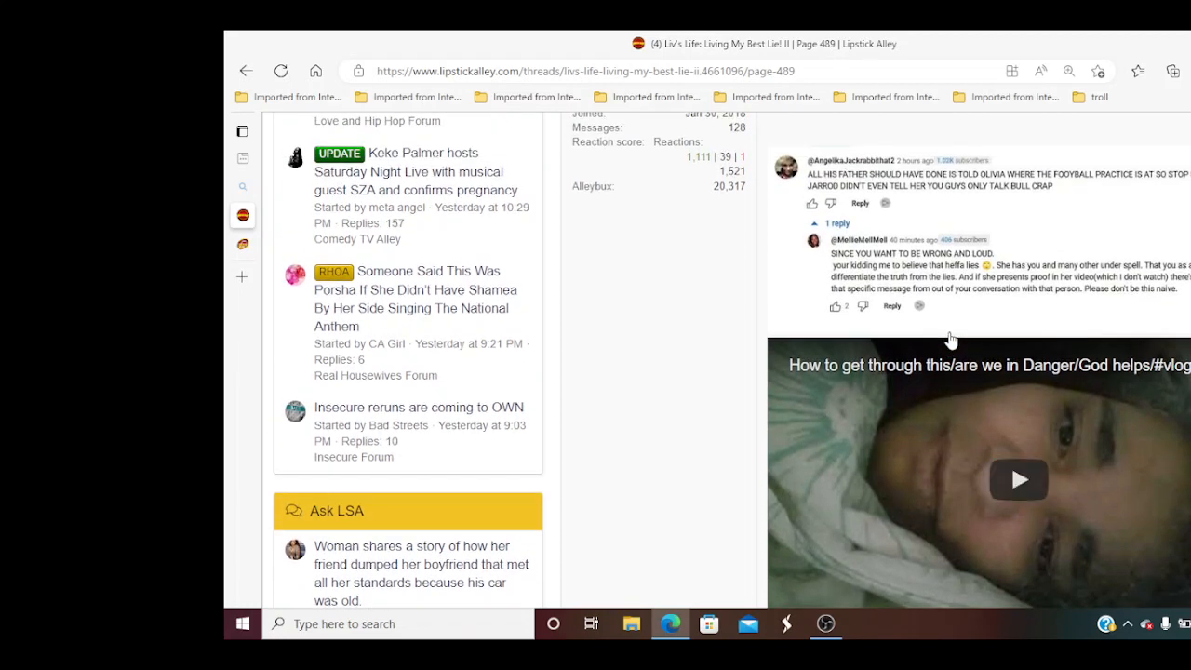
pyautogui.moveTo(1049, 312)
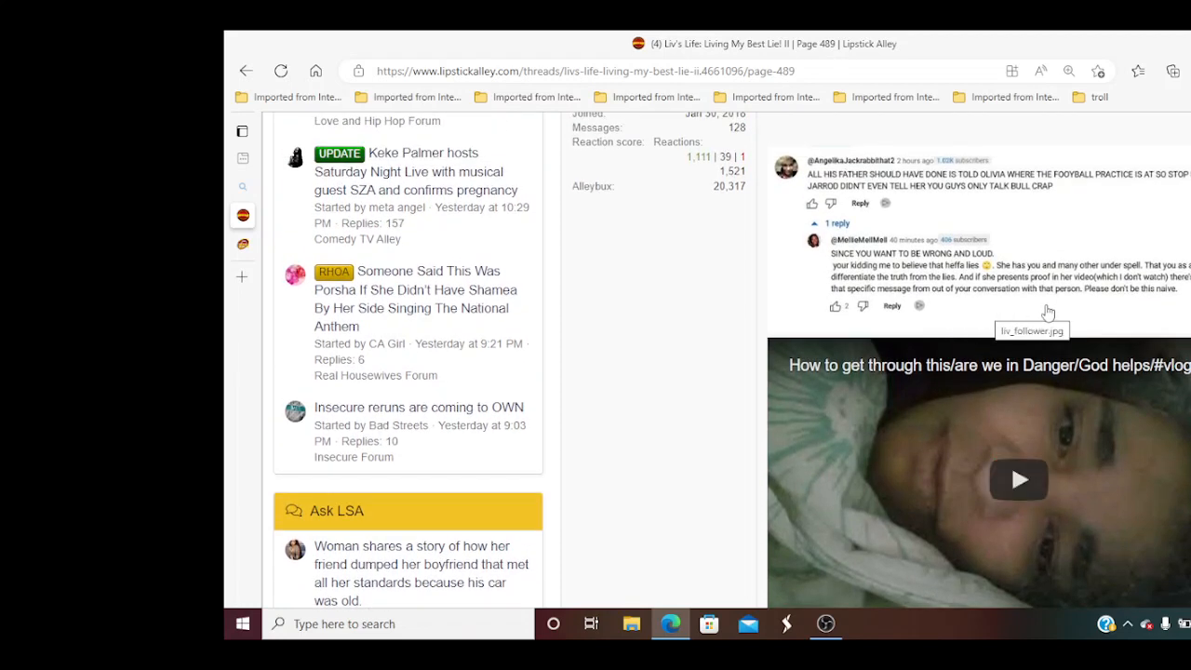
# Scroll to the empty reply box at page 489's bottom, then bring OBS Studio forward
pyautogui.scroll(-3)
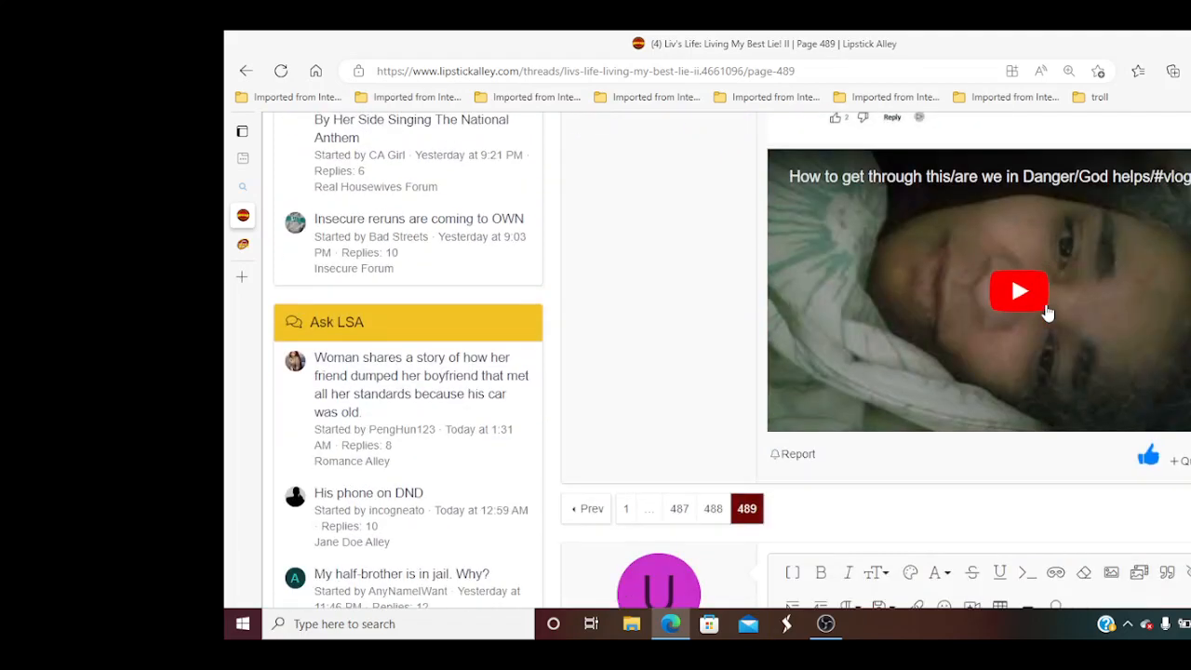
pyautogui.scroll(3)
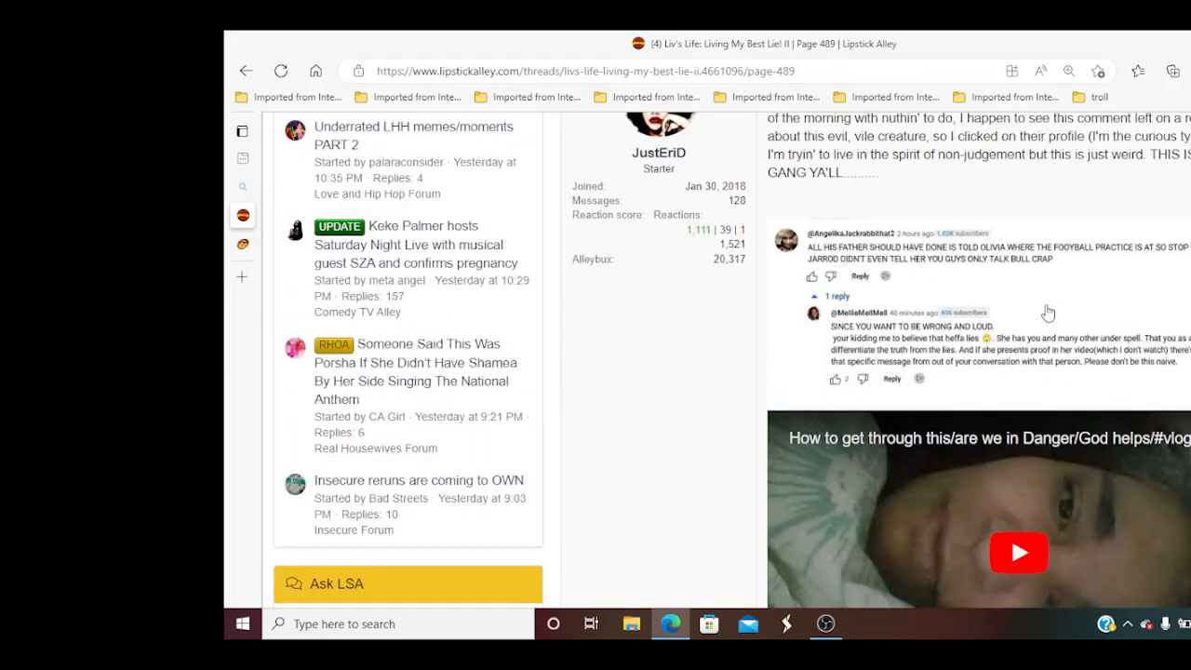
pyautogui.scroll(-3)
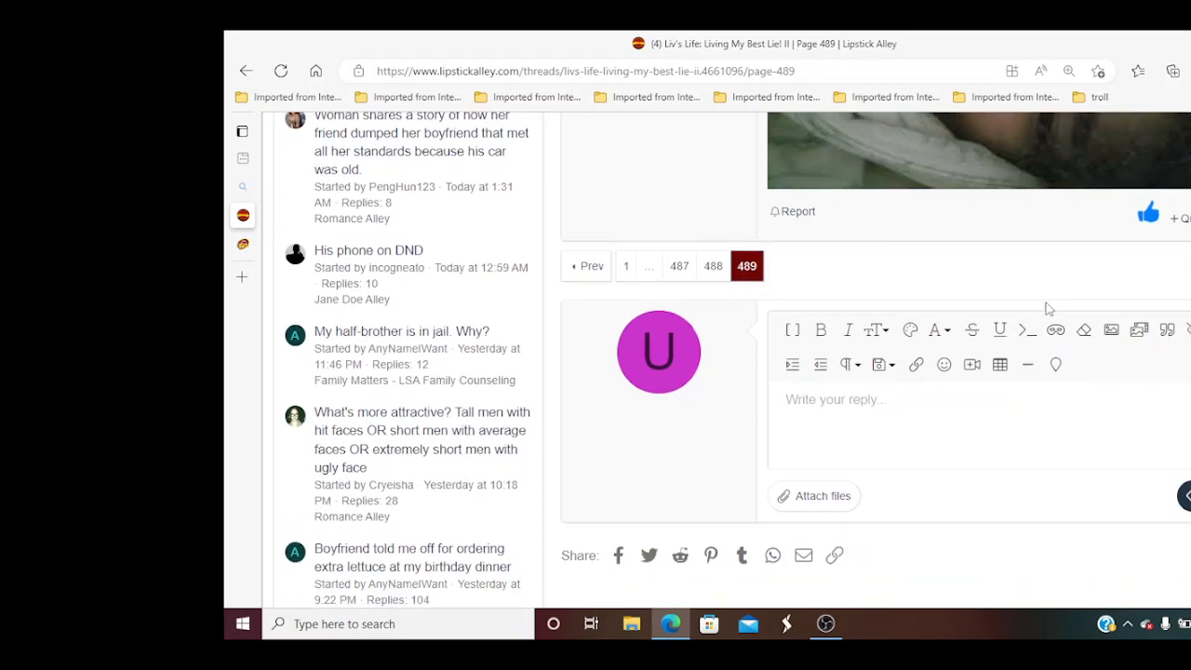
pyautogui.scroll(-3)
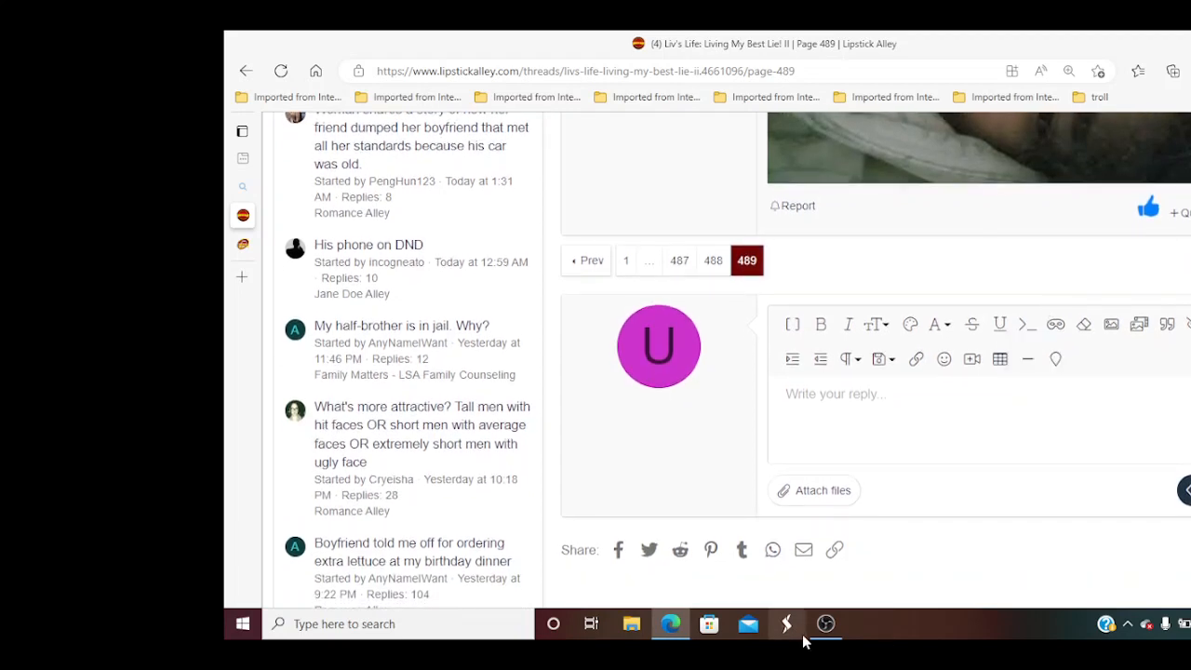
pyautogui.moveTo(670, 623)
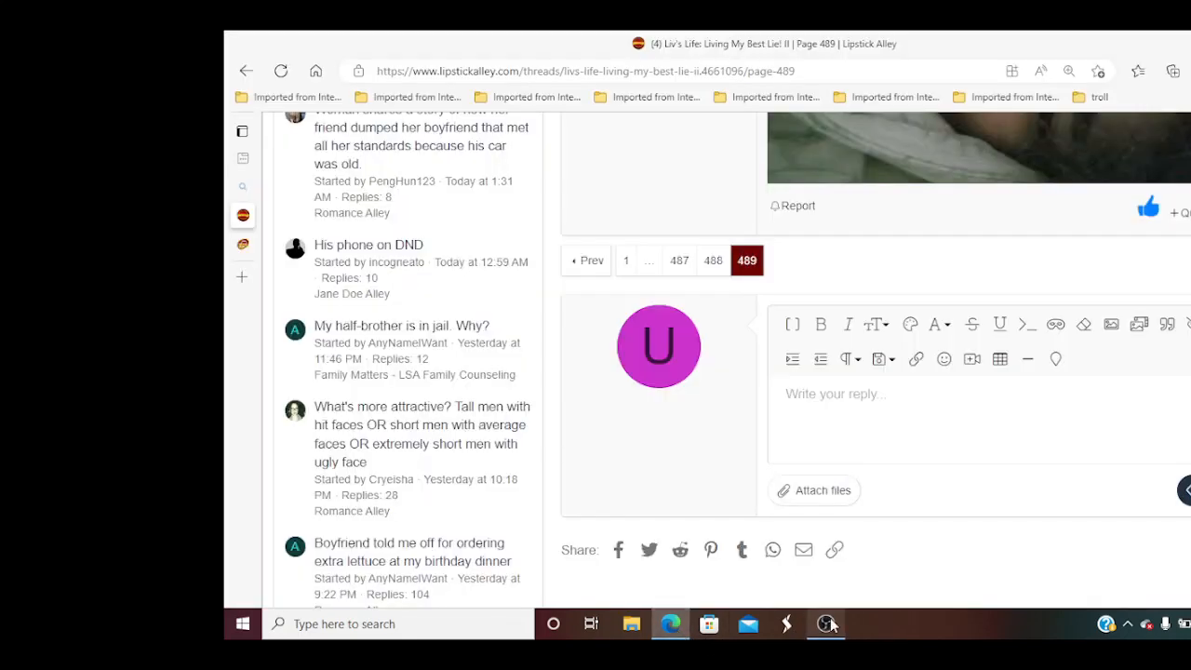
pyautogui.click(826, 624)
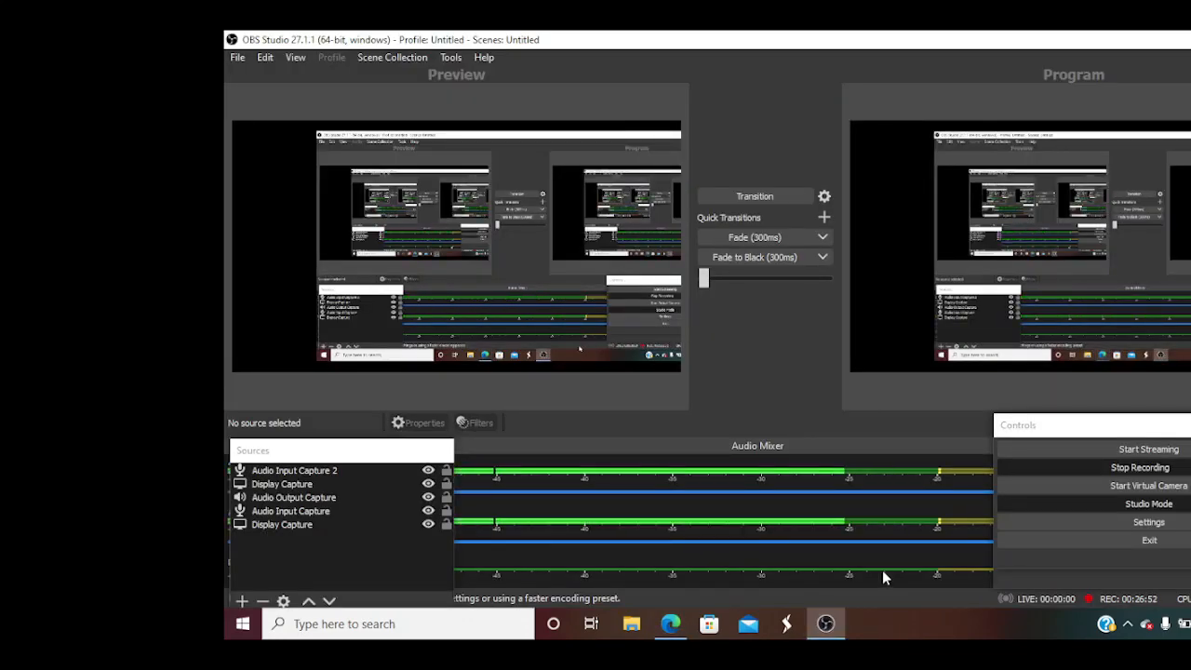